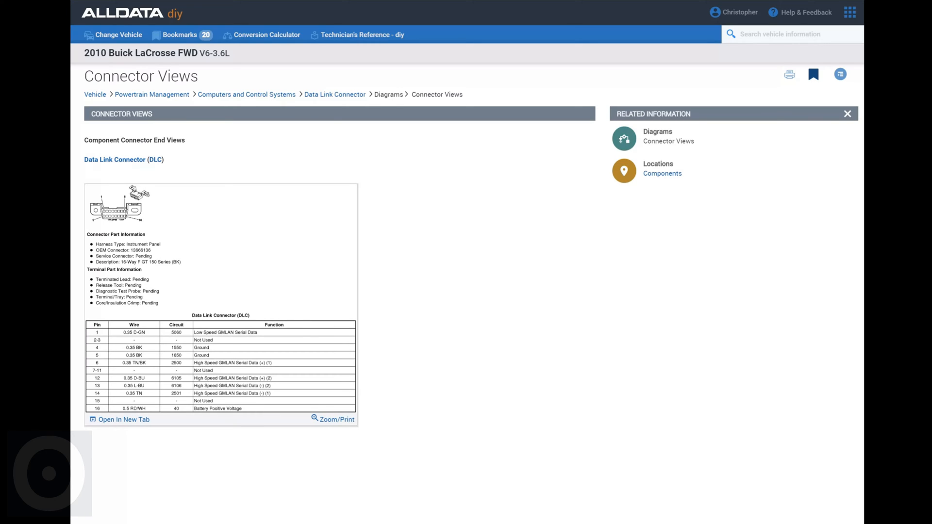
pyautogui.moveTo(220, 241)
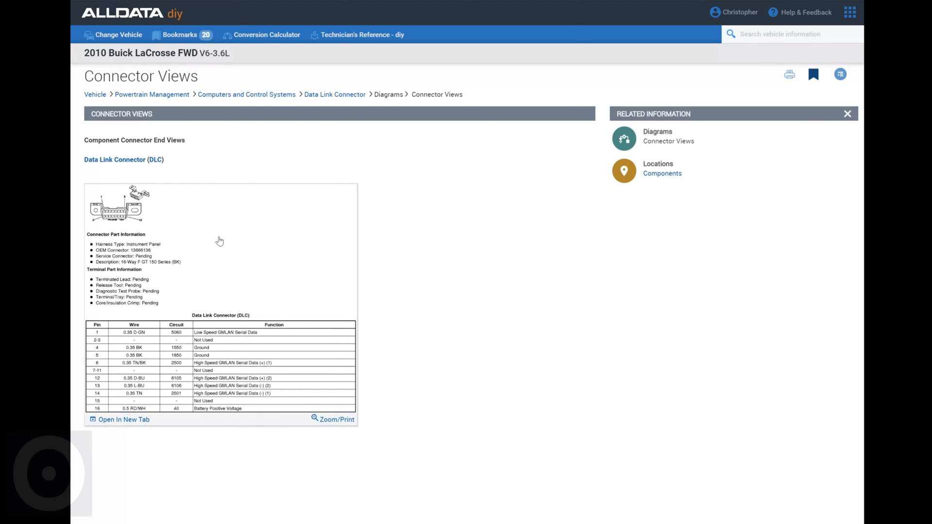
pyautogui.moveTo(219, 245)
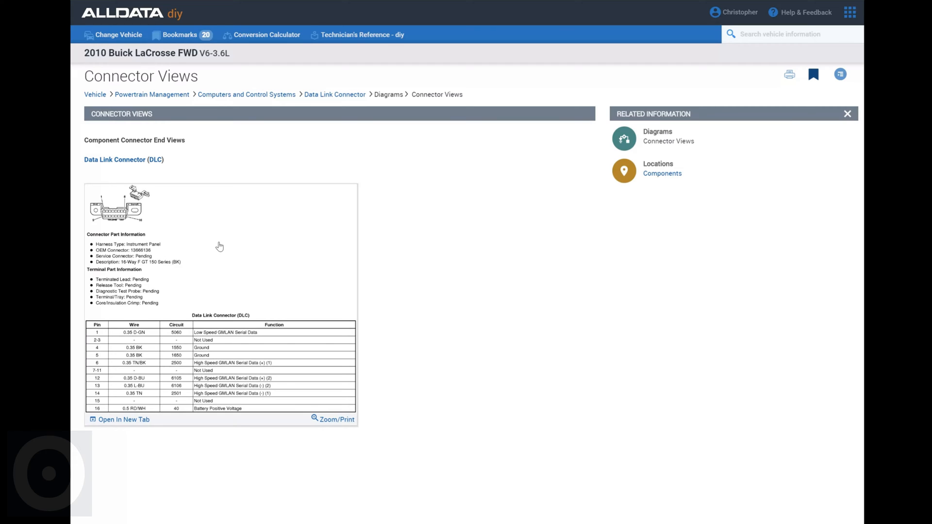
# View the Data Link Connector end view and pin table at full size via Zoom/Print
pyautogui.click(335, 419)
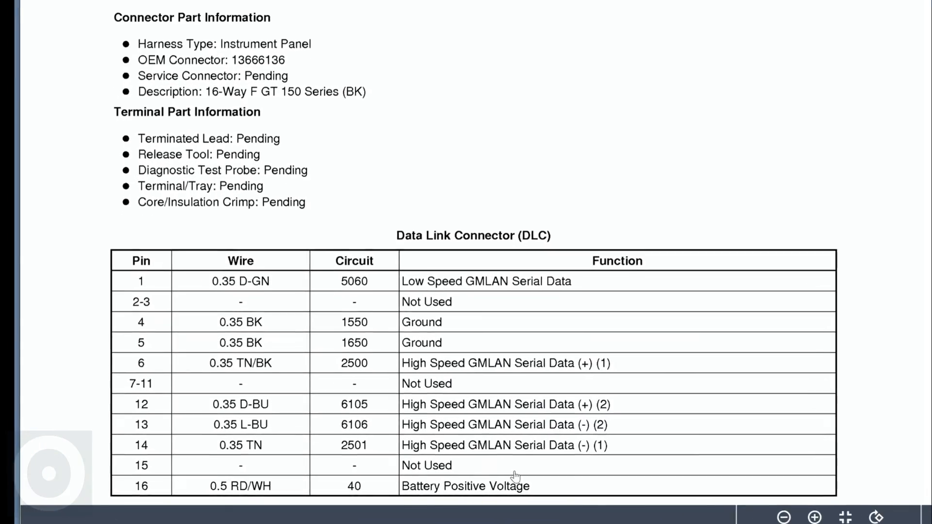
# Zoom in on the DLC pin table so pins 1–16 with wire, circuit and function are readable
pyautogui.click(815, 516)
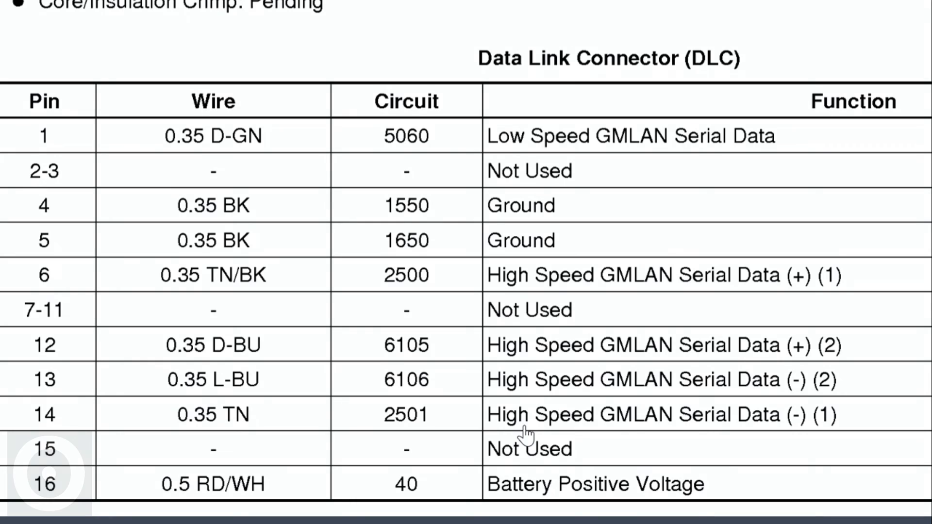
pyautogui.moveTo(550, 231)
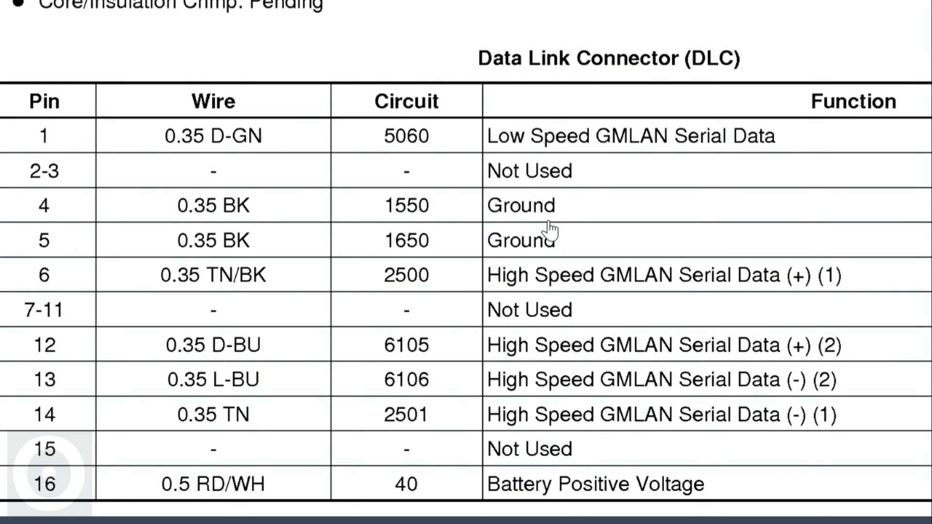
pyautogui.moveTo(637, 218)
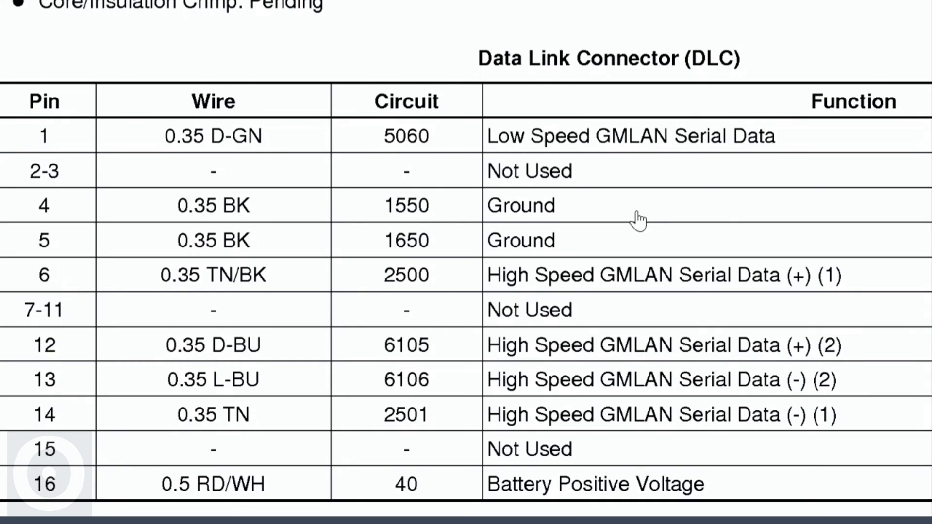
pyautogui.moveTo(552, 252)
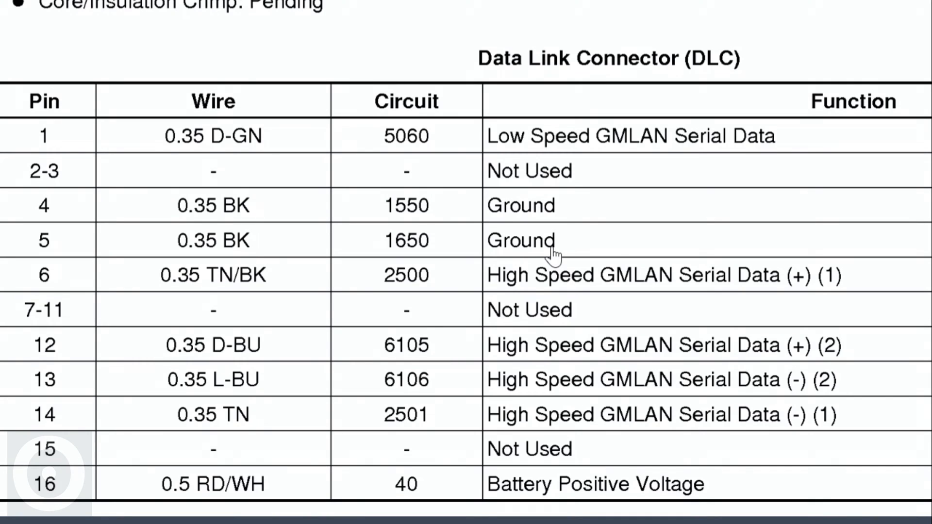
pyautogui.moveTo(546, 275)
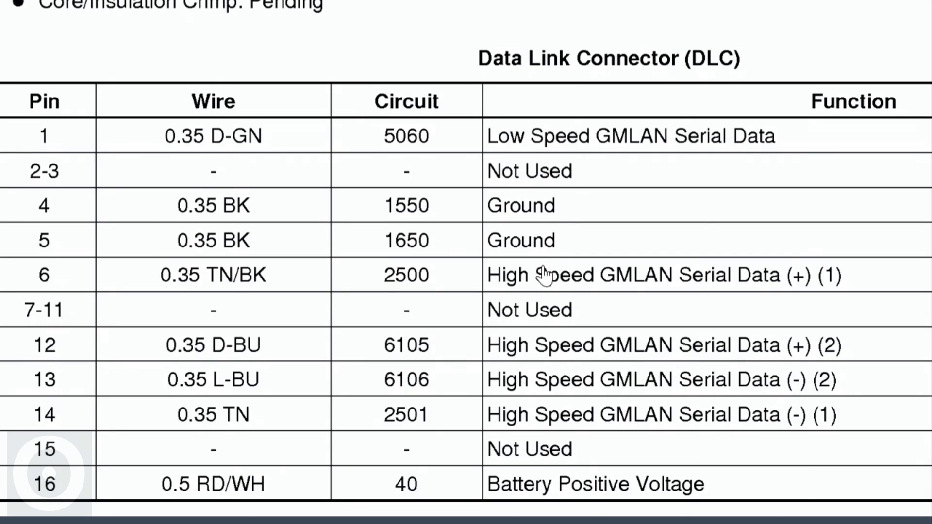
pyautogui.moveTo(618, 283)
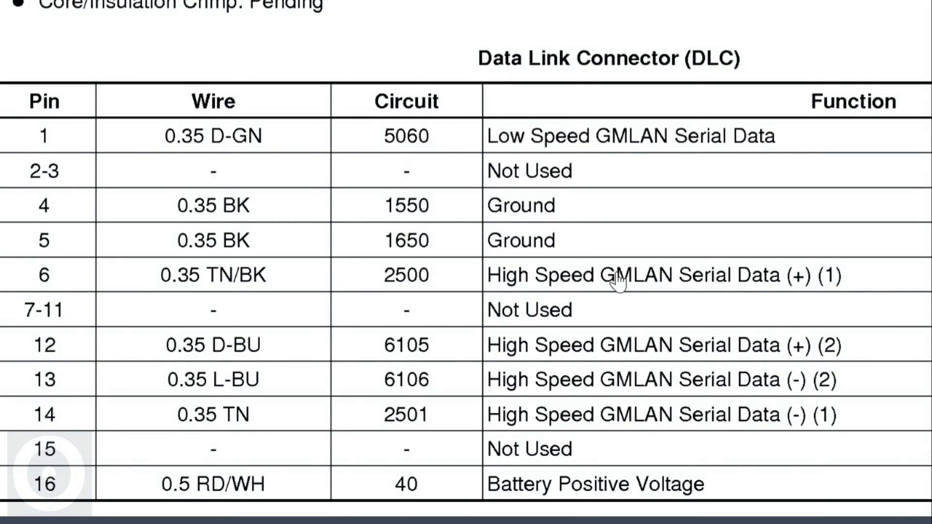
pyautogui.moveTo(687, 429)
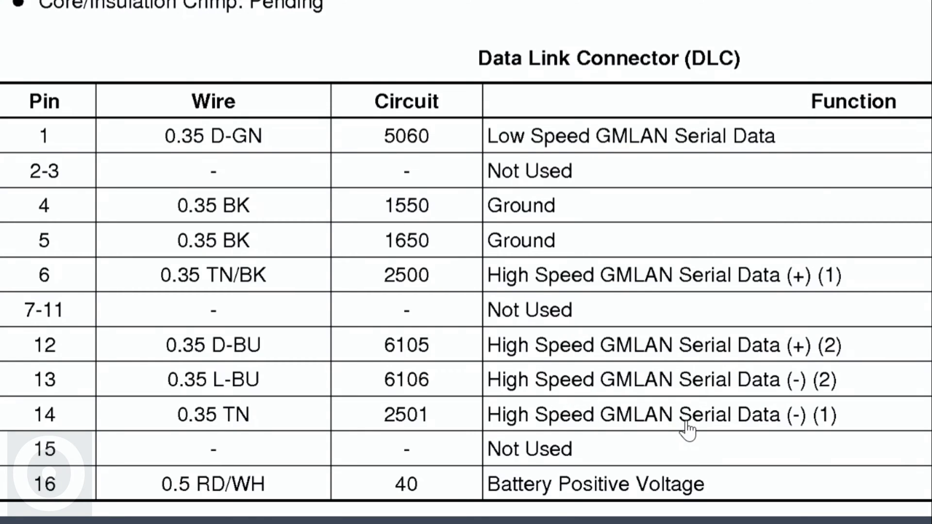
pyautogui.moveTo(755, 427)
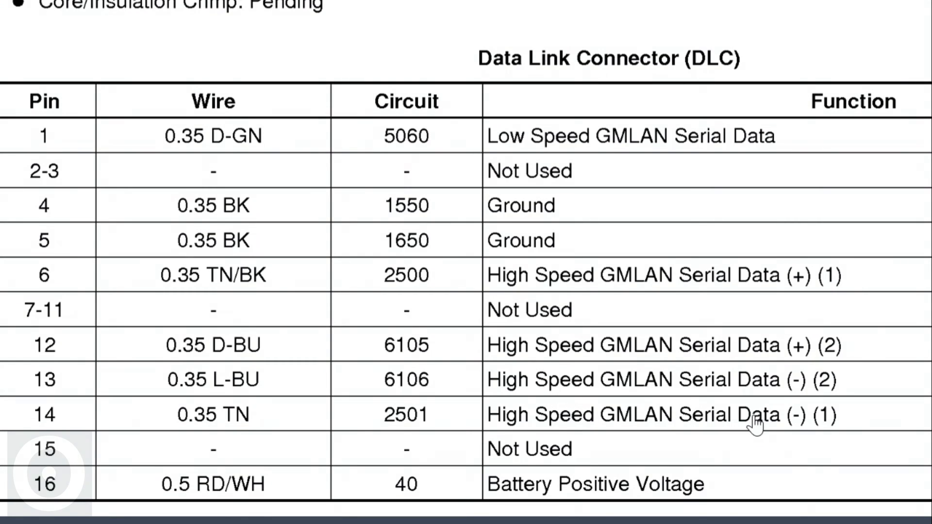
pyautogui.moveTo(805, 425)
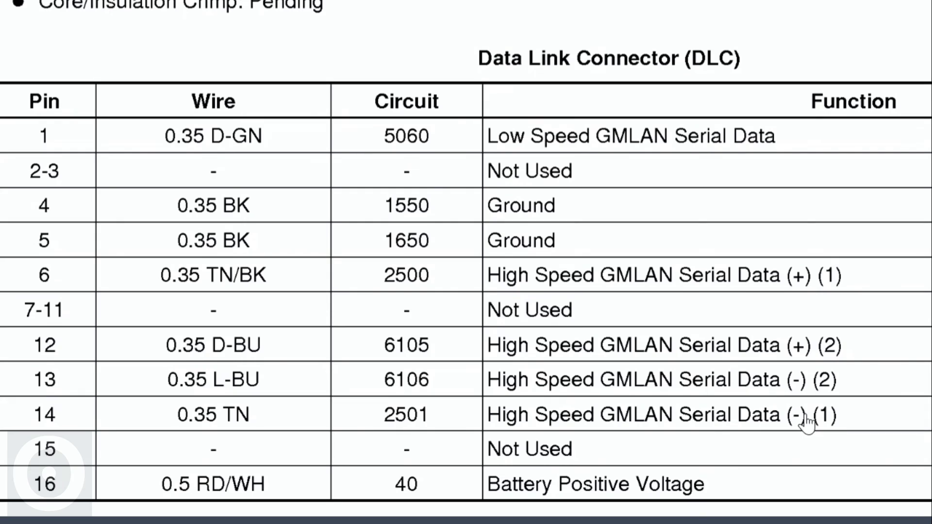
pyautogui.moveTo(624, 427)
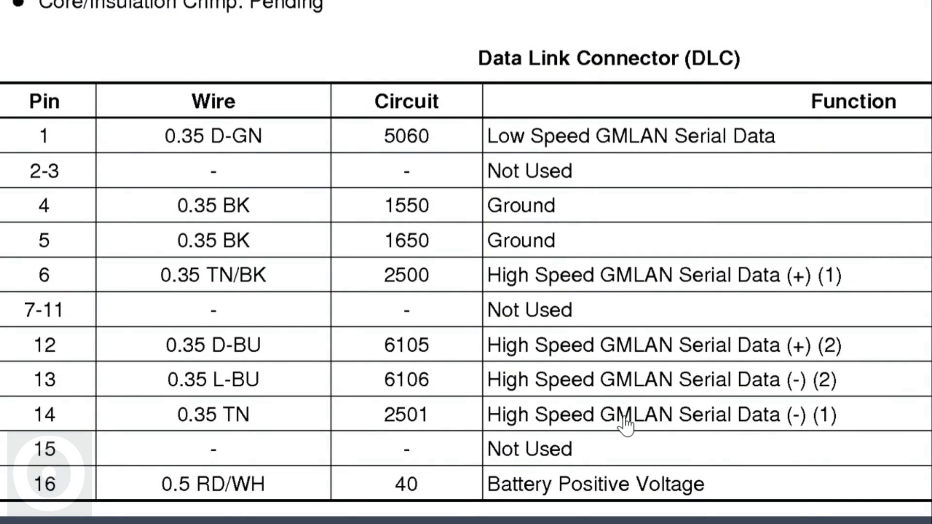
pyautogui.moveTo(721, 421)
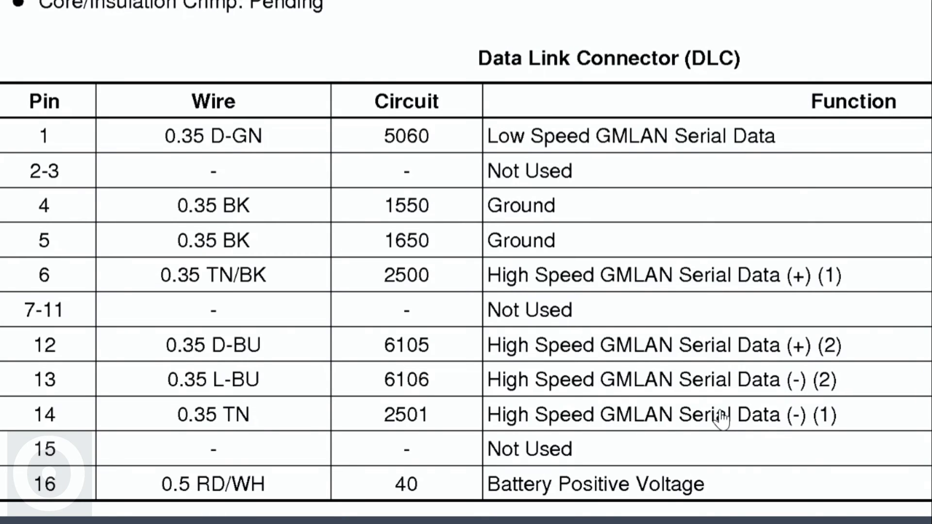
pyautogui.moveTo(591, 406)
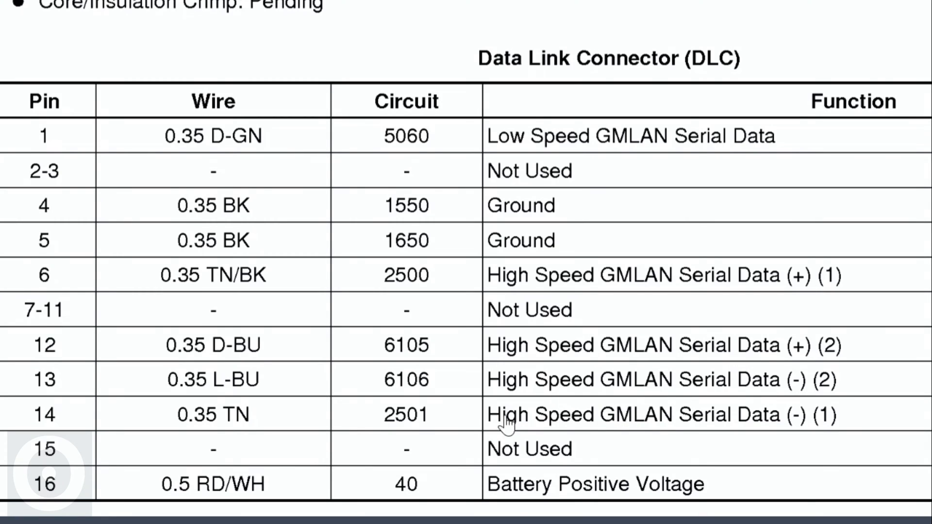
pyautogui.moveTo(552, 493)
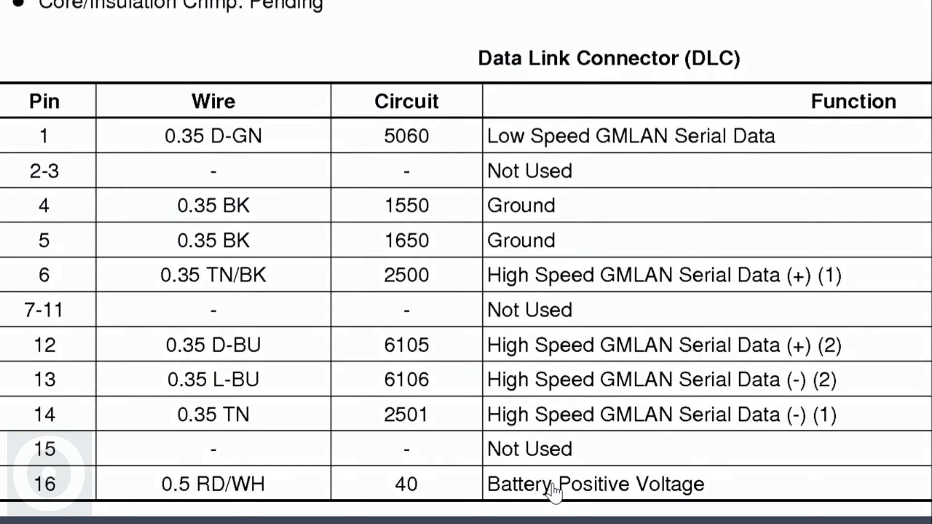
# Scroll the DLC page back up to show the connector diagram, part info and full pin table
pyautogui.scroll(3)
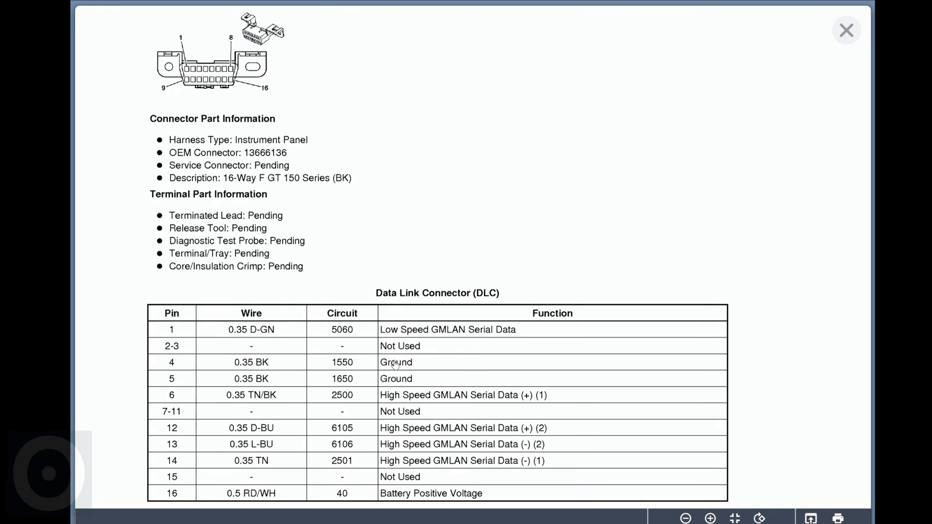
pyautogui.moveTo(372, 489)
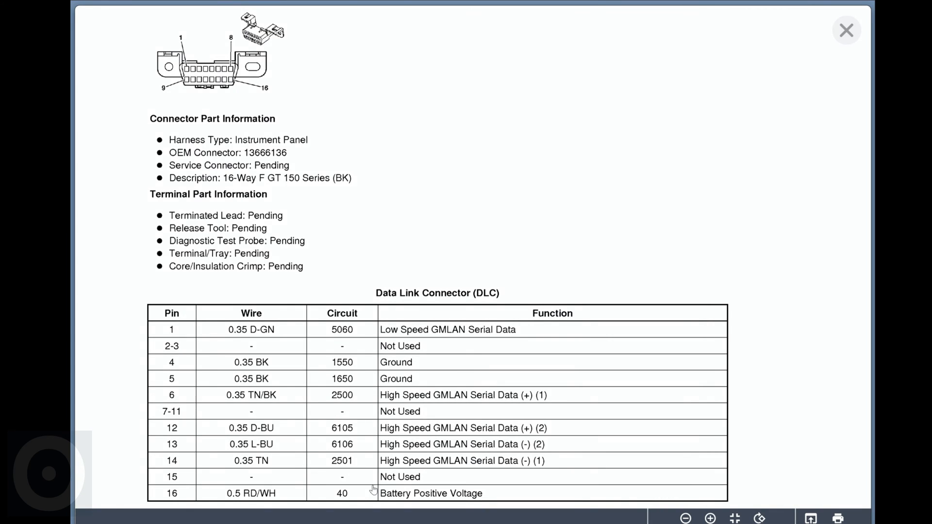
pyautogui.moveTo(429, 458)
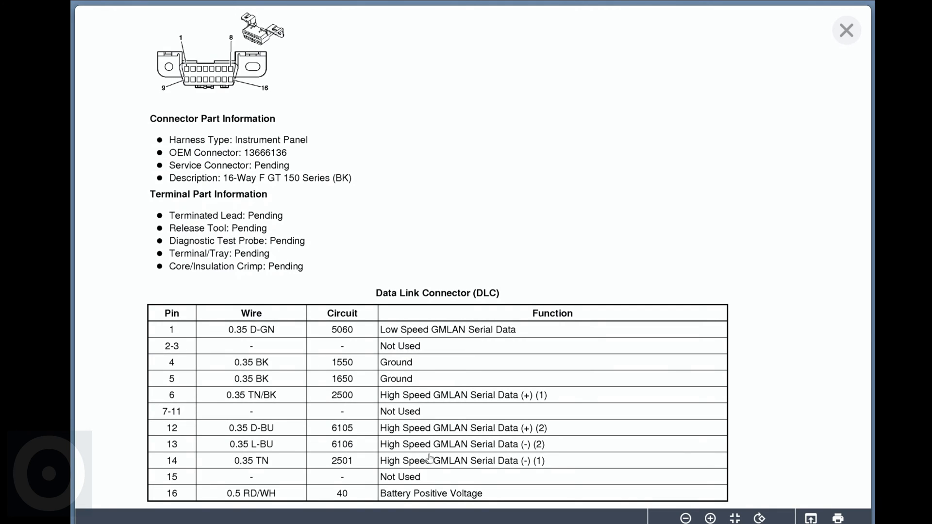
pyautogui.moveTo(315, 231)
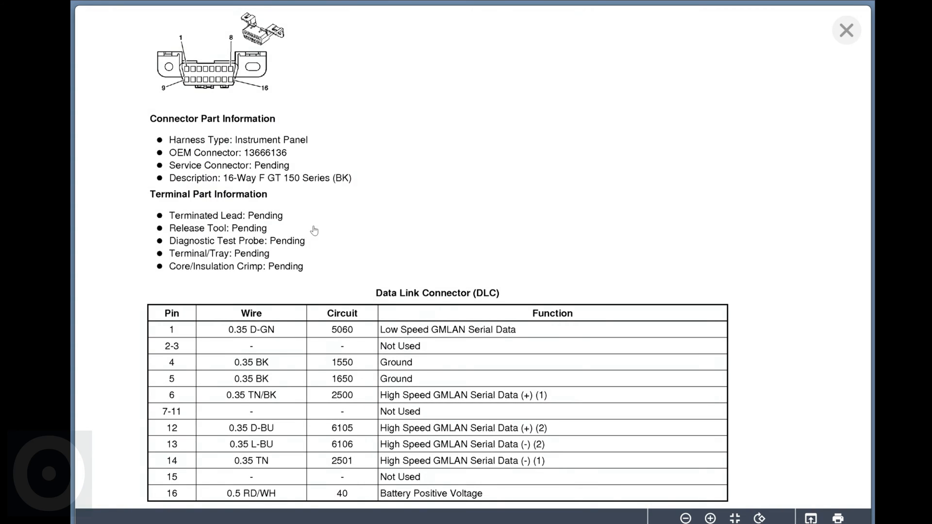
pyautogui.moveTo(300, 204)
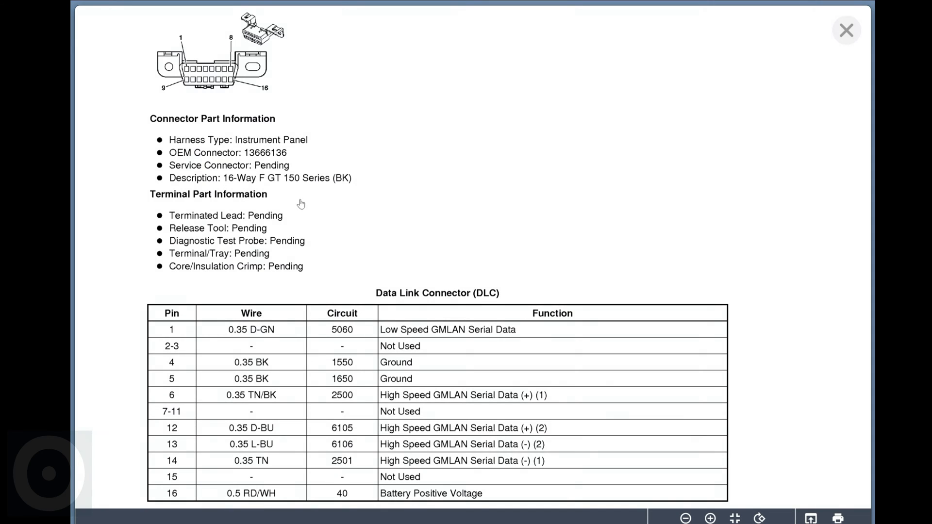
pyautogui.moveTo(387, 178)
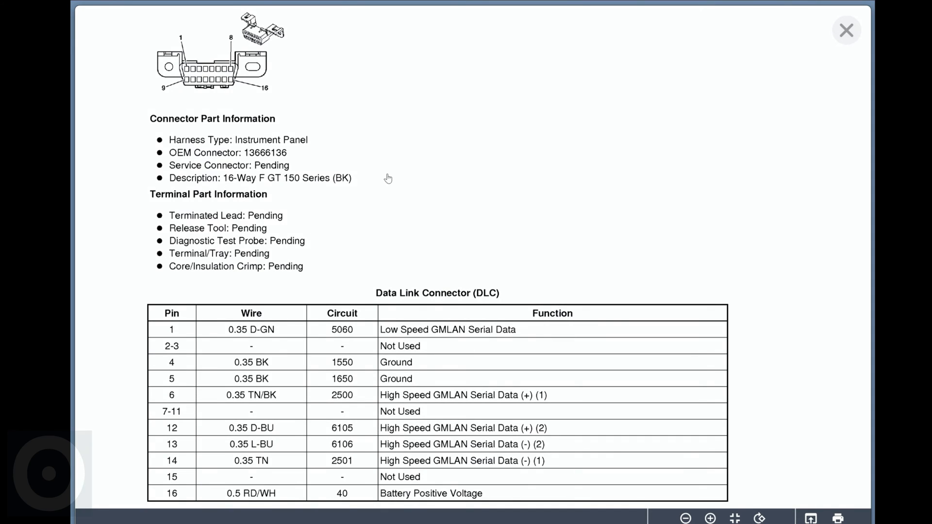
pyautogui.moveTo(349, 173)
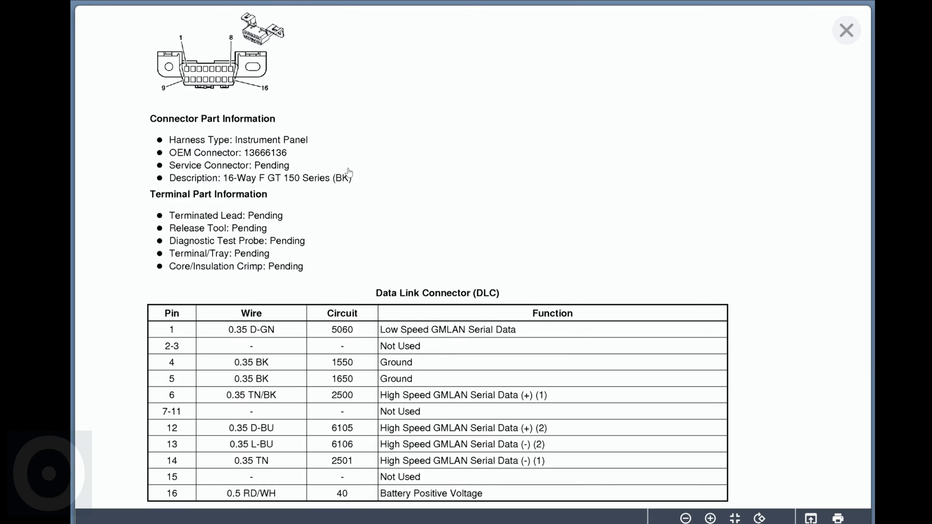
pyautogui.moveTo(838, 42)
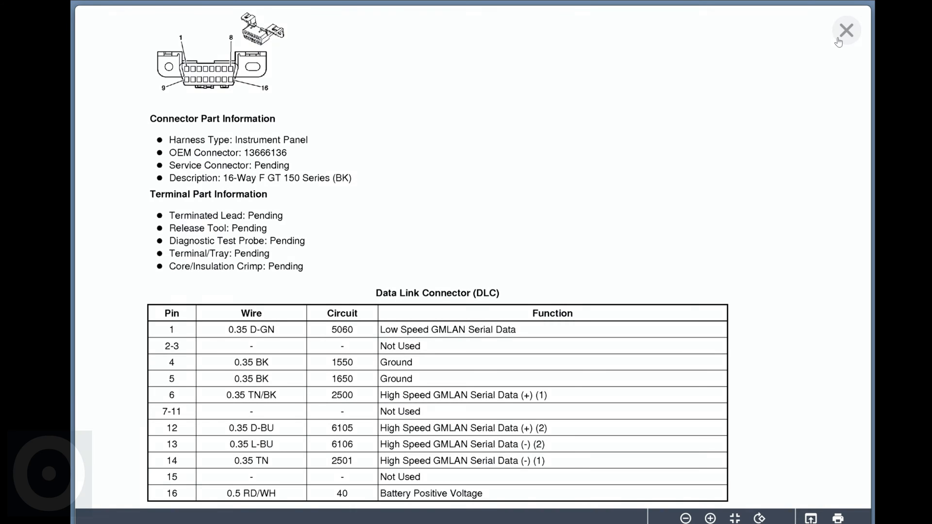
# Close the connector pinout and browse the Data Communication Schematics list, returning to the top
pyautogui.click(845, 30)
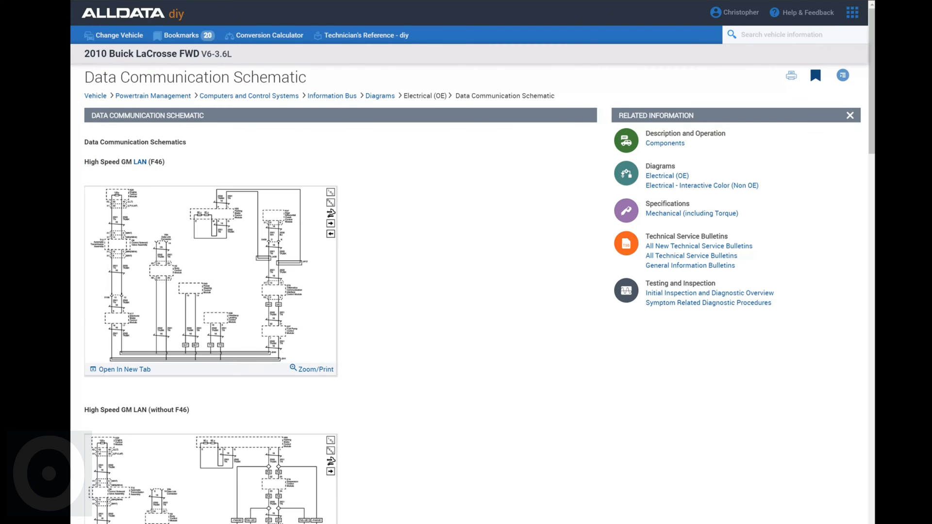
pyautogui.moveTo(211, 285)
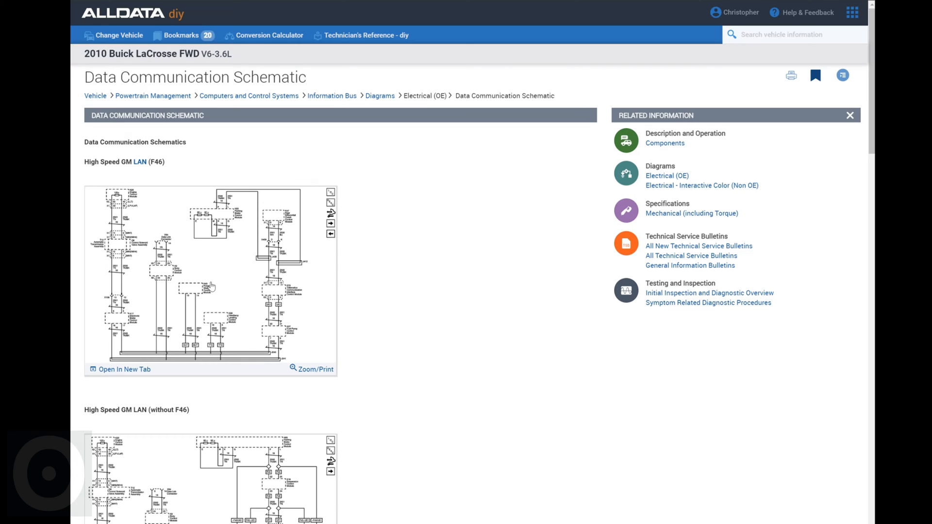
pyautogui.moveTo(191, 293)
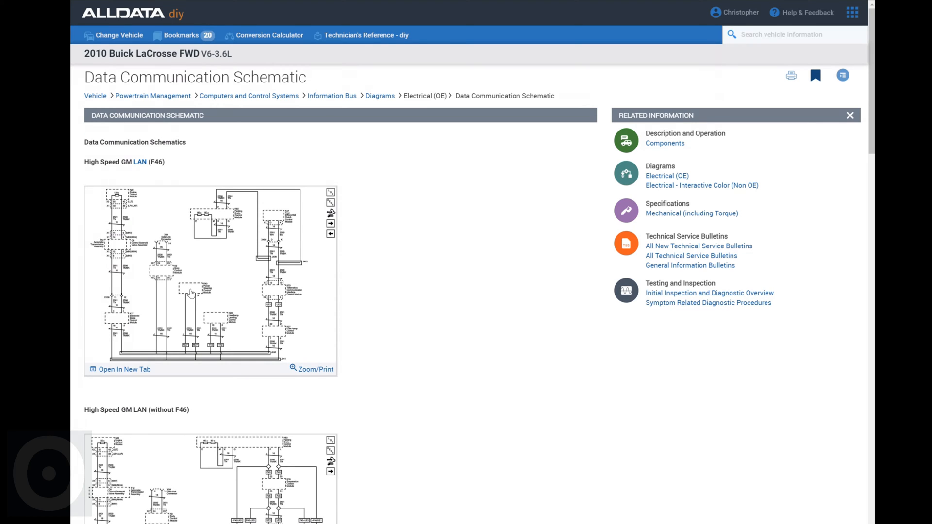
pyautogui.moveTo(203, 433)
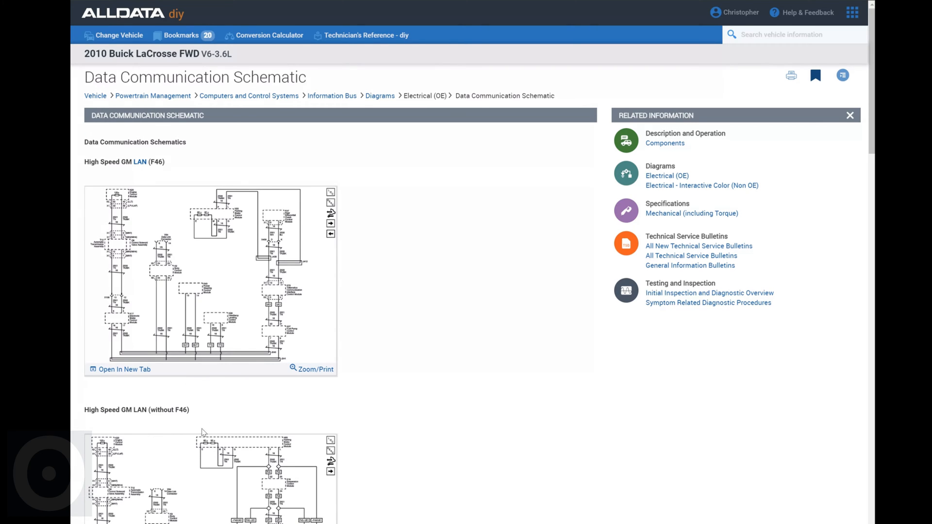
pyautogui.scroll(-3)
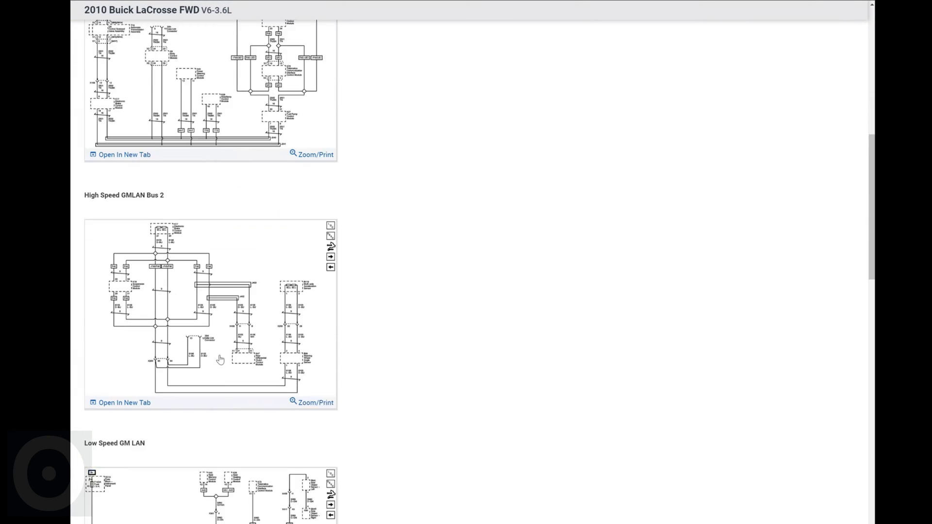
pyautogui.scroll(-3)
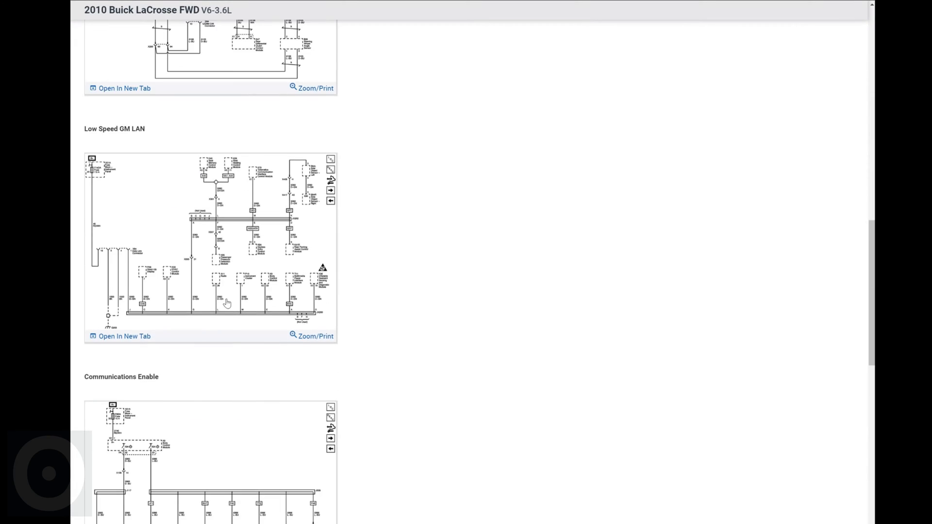
pyautogui.scroll(-3)
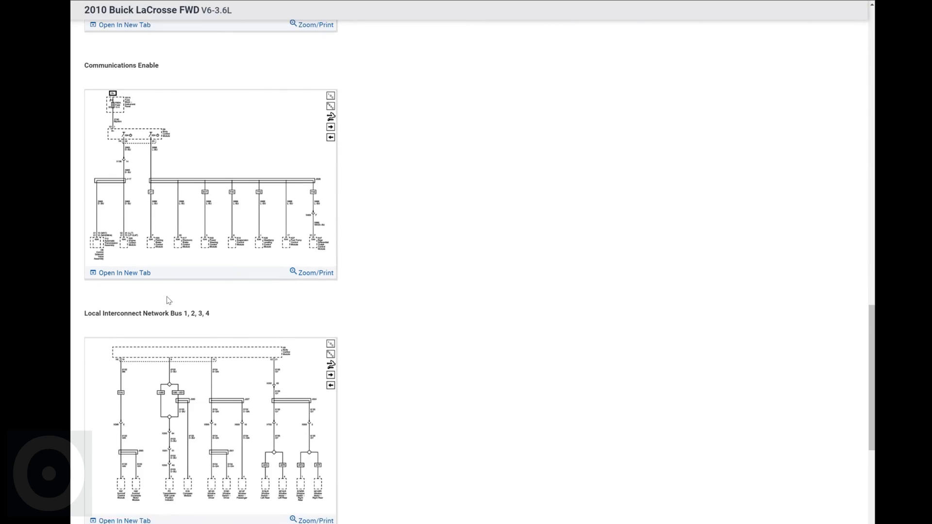
pyautogui.scroll(-3)
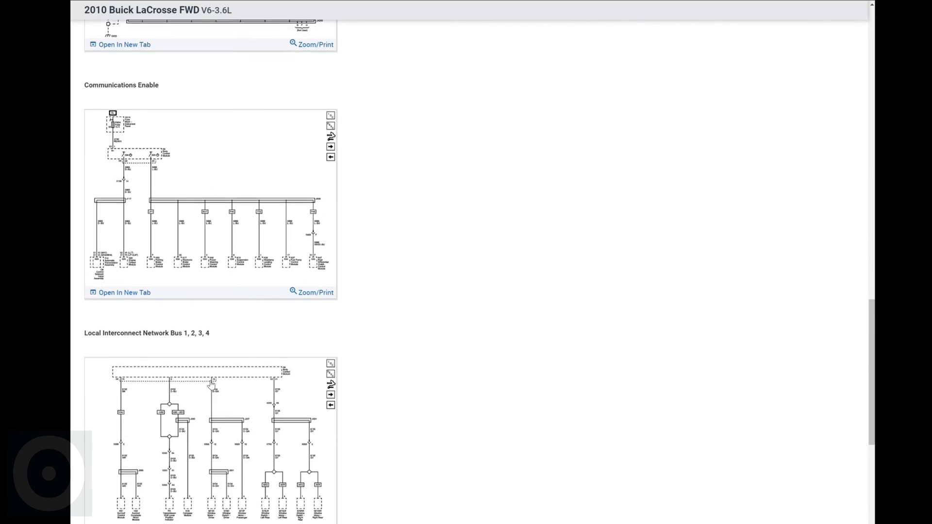
pyautogui.scroll(3)
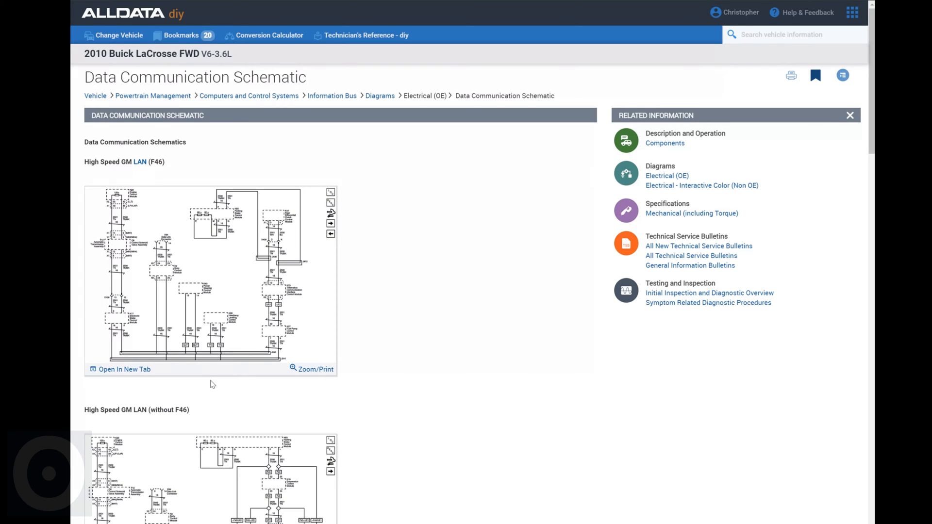
pyautogui.moveTo(230, 282)
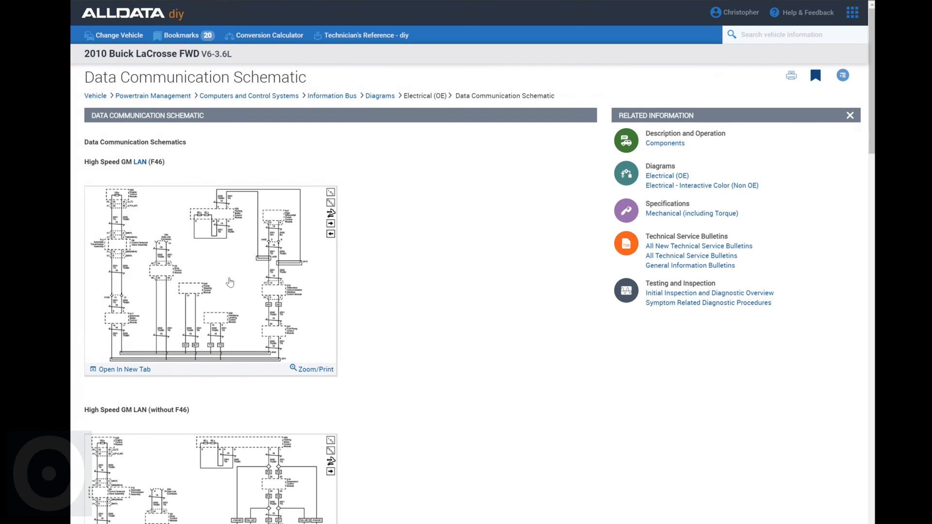
# View the High Speed GM LAN (F46) schematic at full size
pyautogui.click(309, 369)
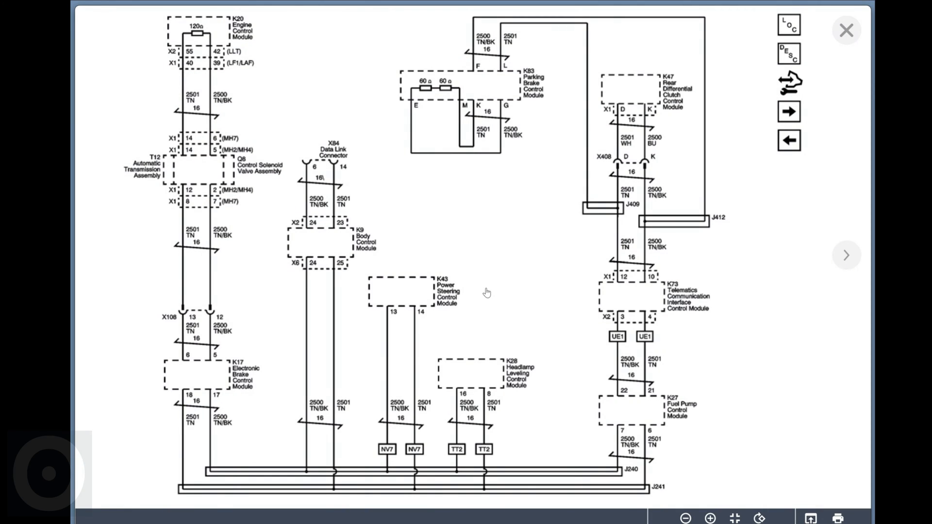
pyautogui.moveTo(512, 165)
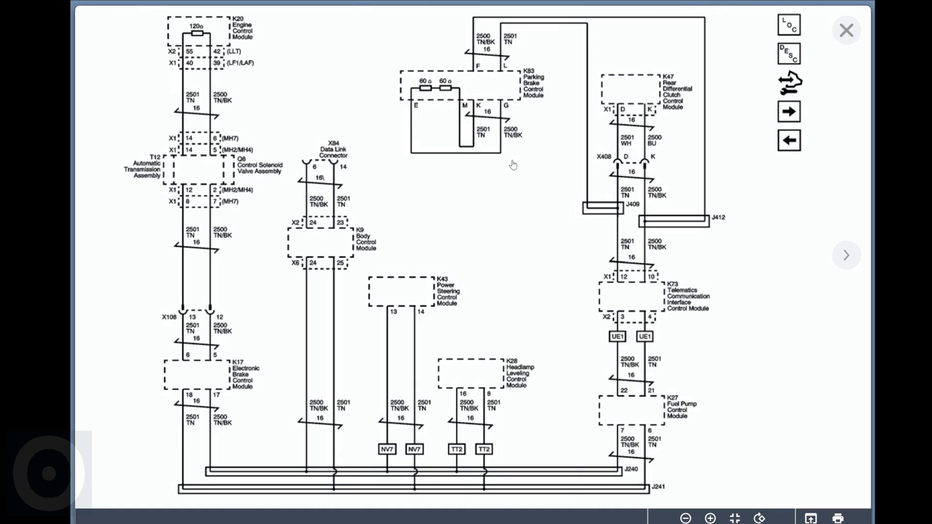
pyautogui.moveTo(472, 189)
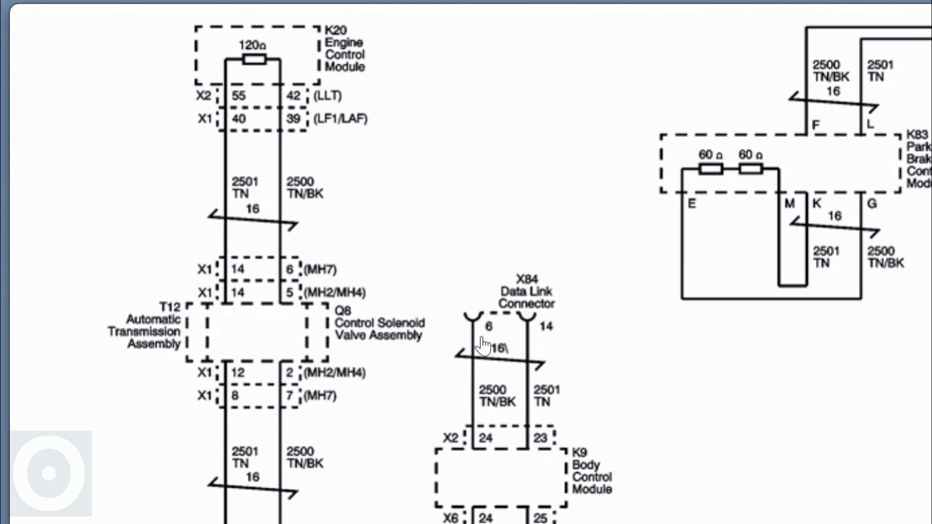
pyautogui.moveTo(322, 382)
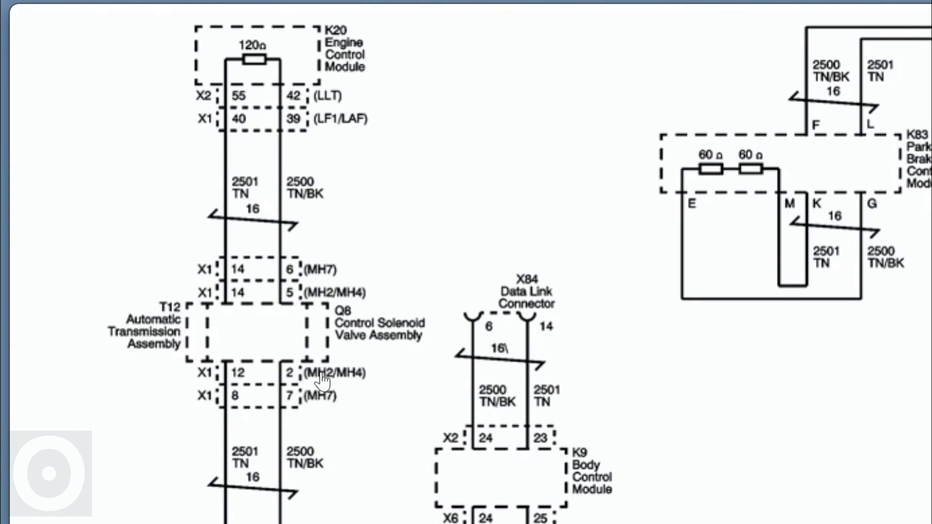
pyautogui.moveTo(277, 97)
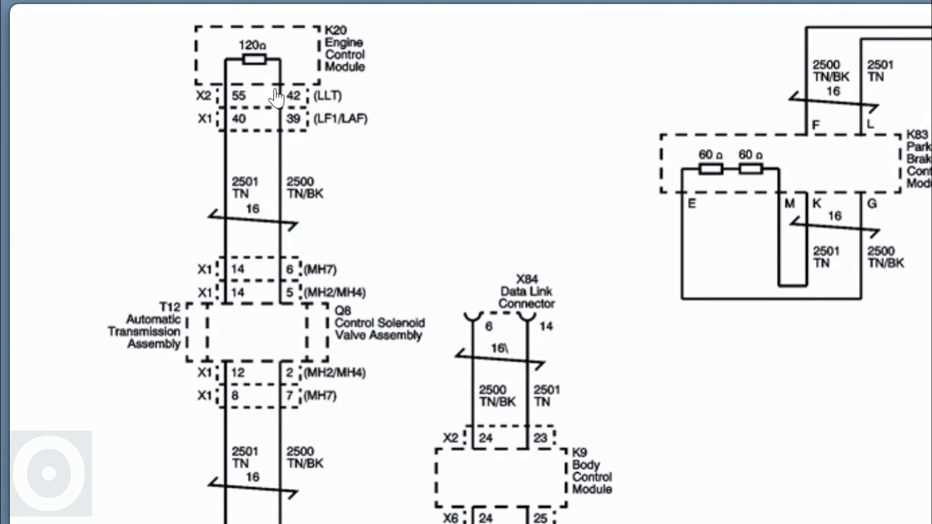
pyautogui.moveTo(285, 84)
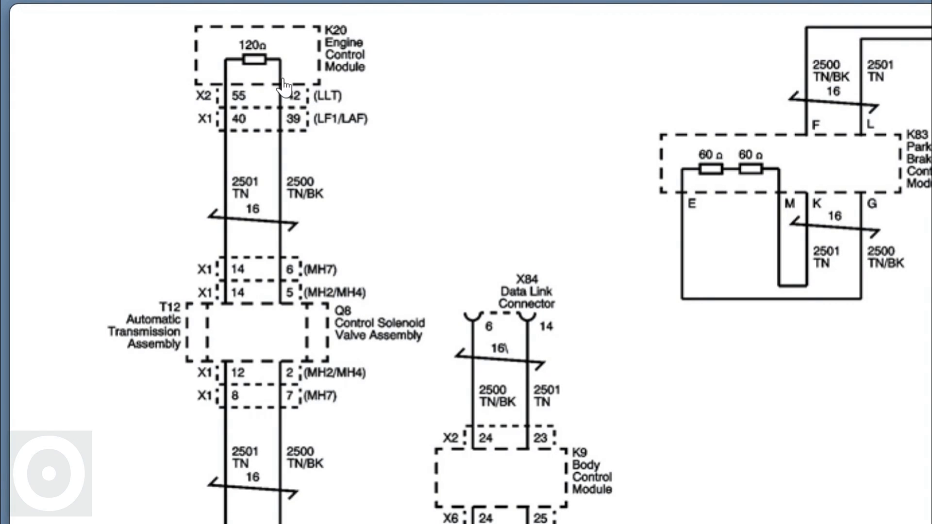
pyautogui.moveTo(504, 456)
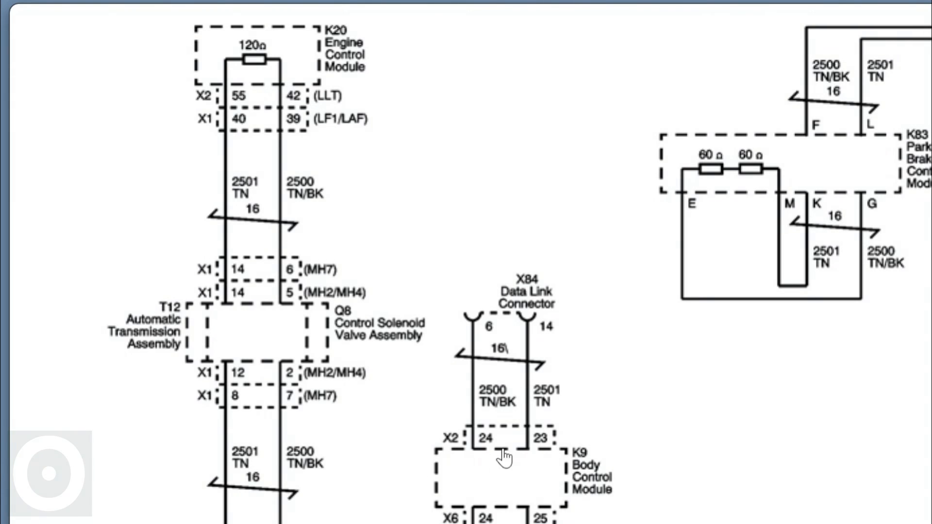
pyautogui.moveTo(528, 322)
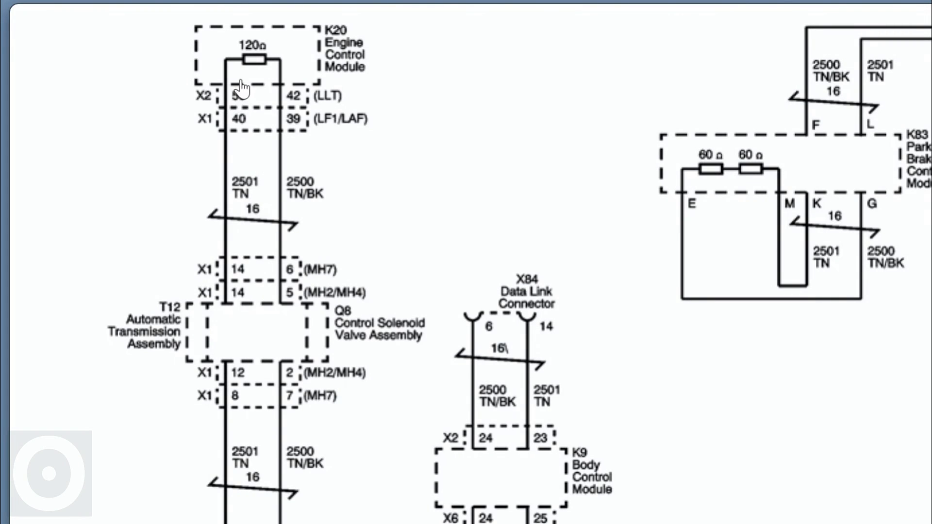
pyautogui.moveTo(329, 110)
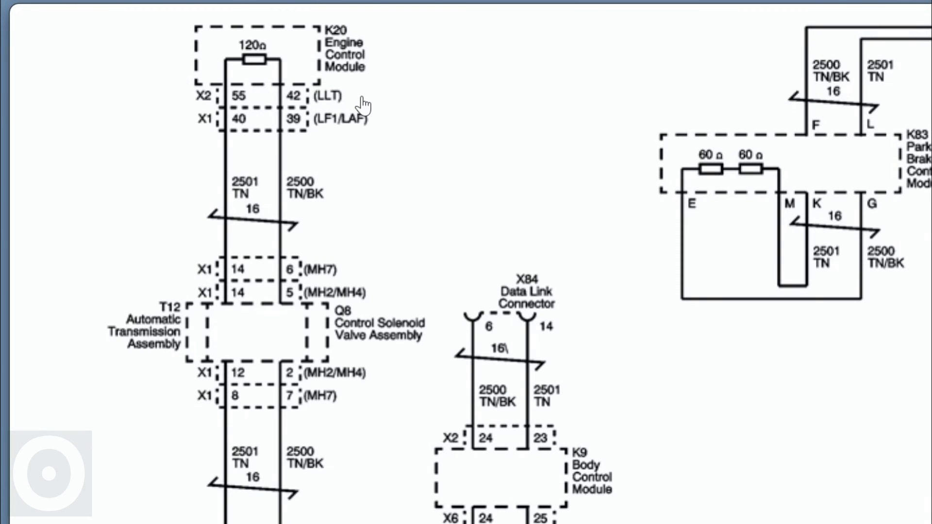
# Scroll down the High Speed GM LAN schematic to follow the CAN lines and terminating resistors
pyautogui.scroll(-3)
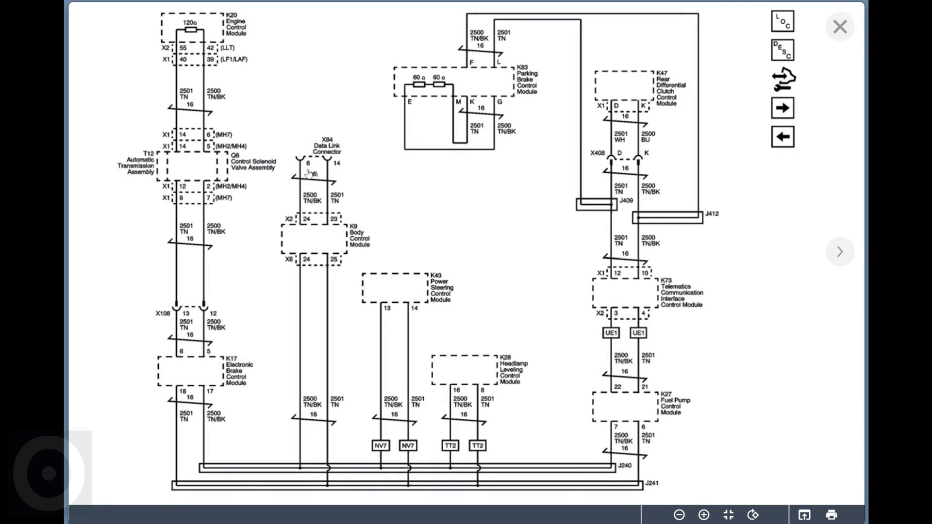
pyautogui.moveTo(336, 169)
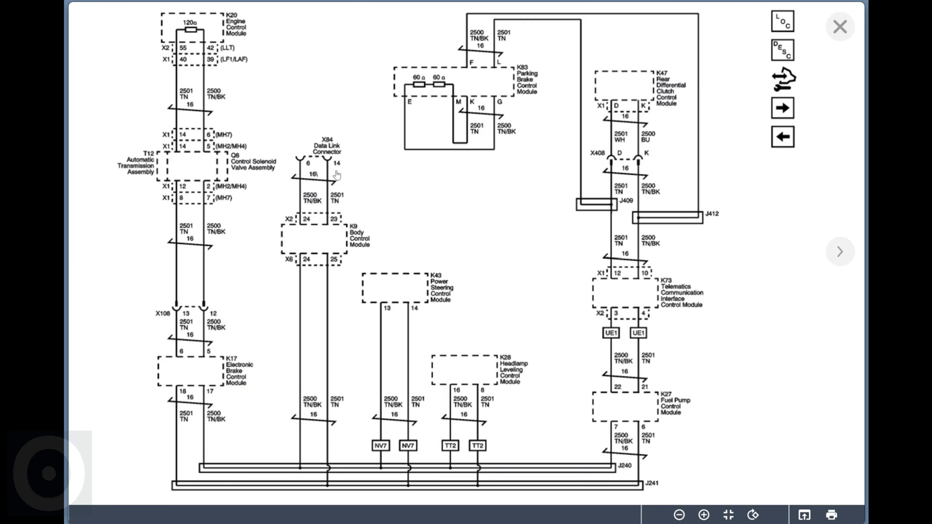
pyautogui.moveTo(342, 194)
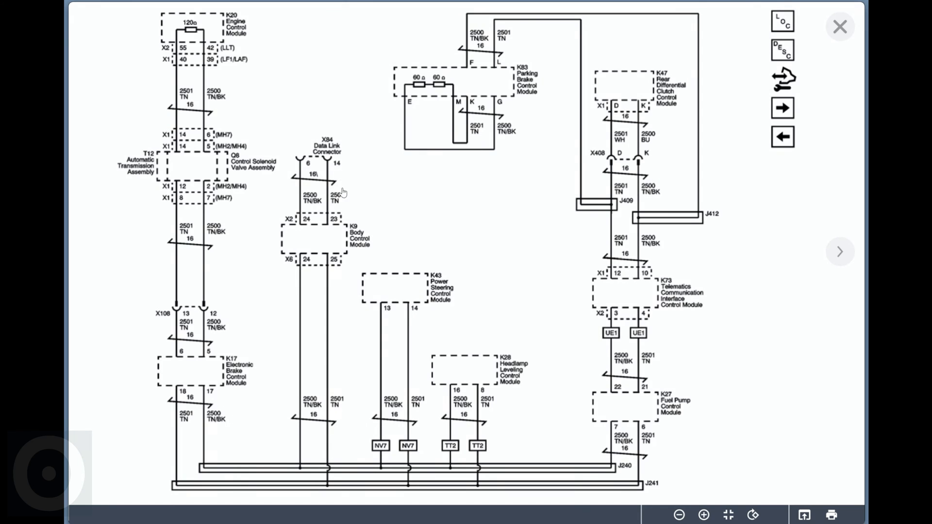
pyautogui.moveTo(284, 76)
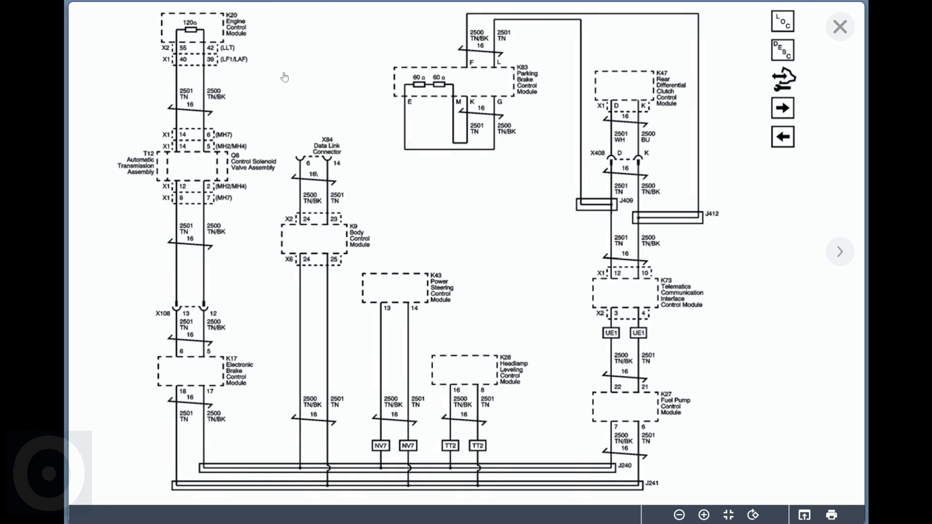
pyautogui.moveTo(173, 14)
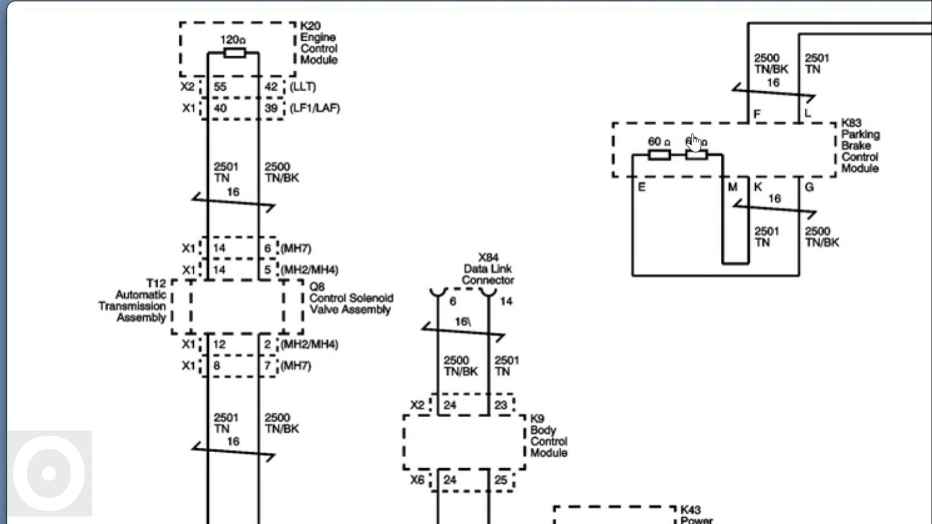
pyautogui.moveTo(235, 47)
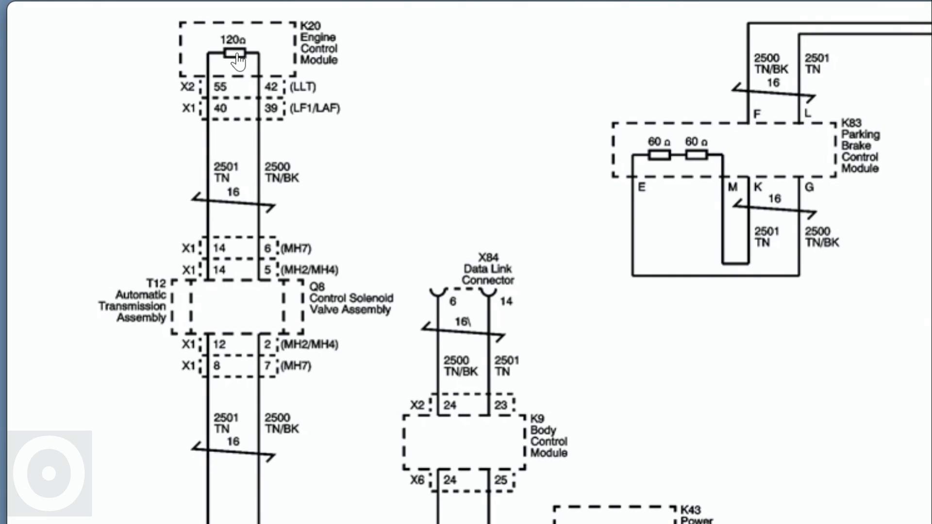
pyautogui.moveTo(656, 178)
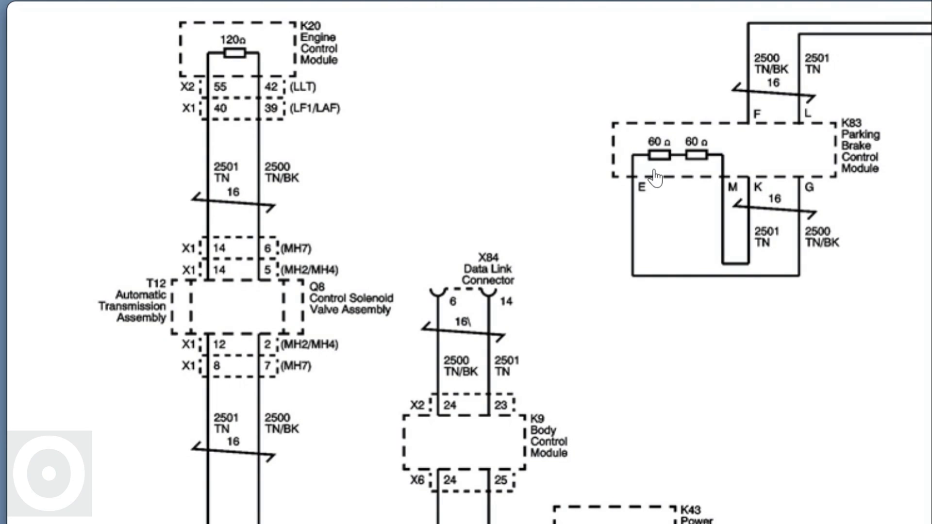
pyautogui.moveTo(684, 176)
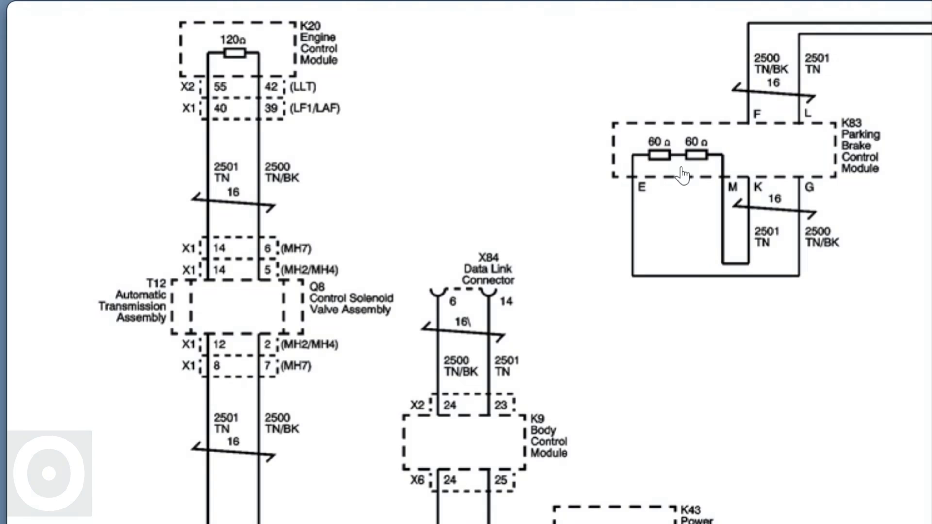
pyautogui.moveTo(813, 171)
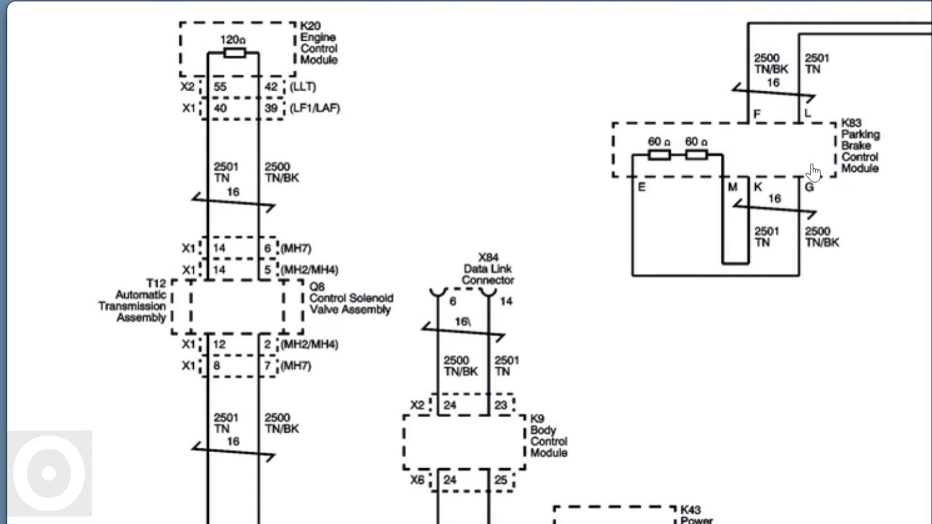
pyautogui.moveTo(862, 168)
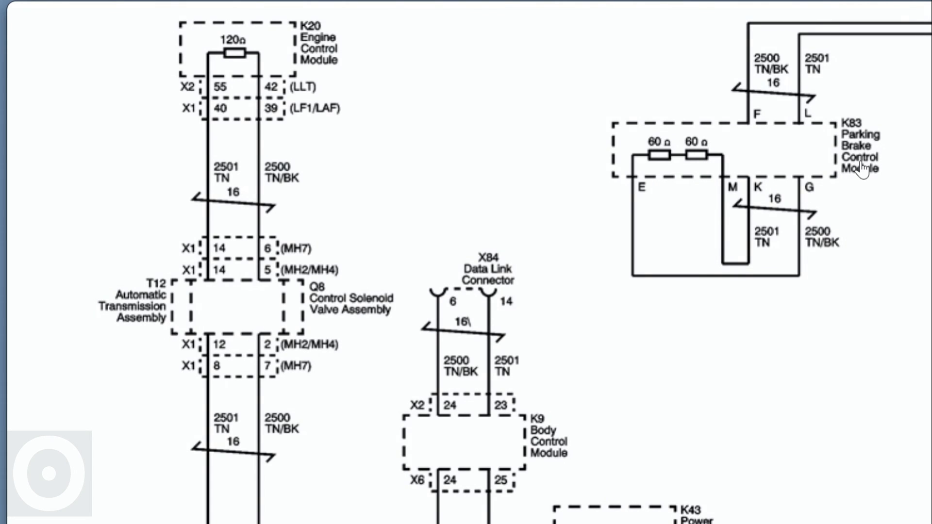
pyautogui.moveTo(726, 147)
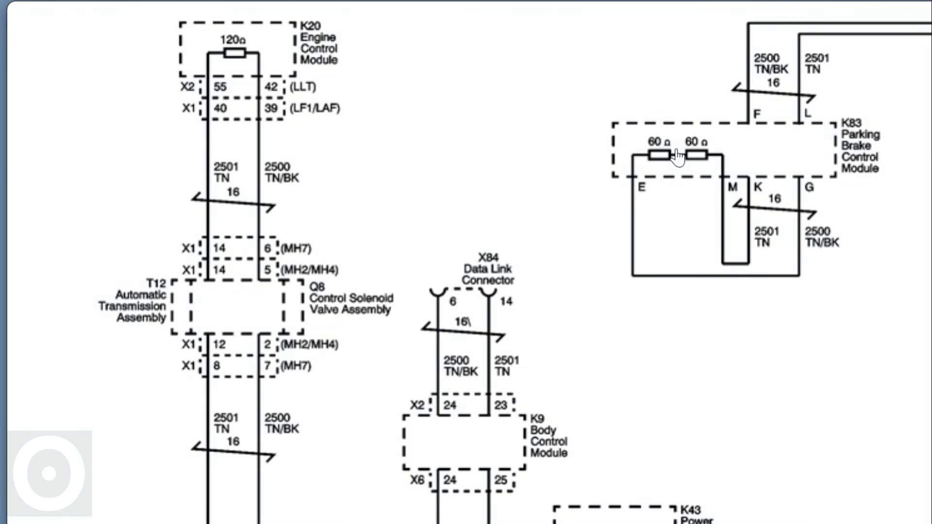
pyautogui.moveTo(680, 163)
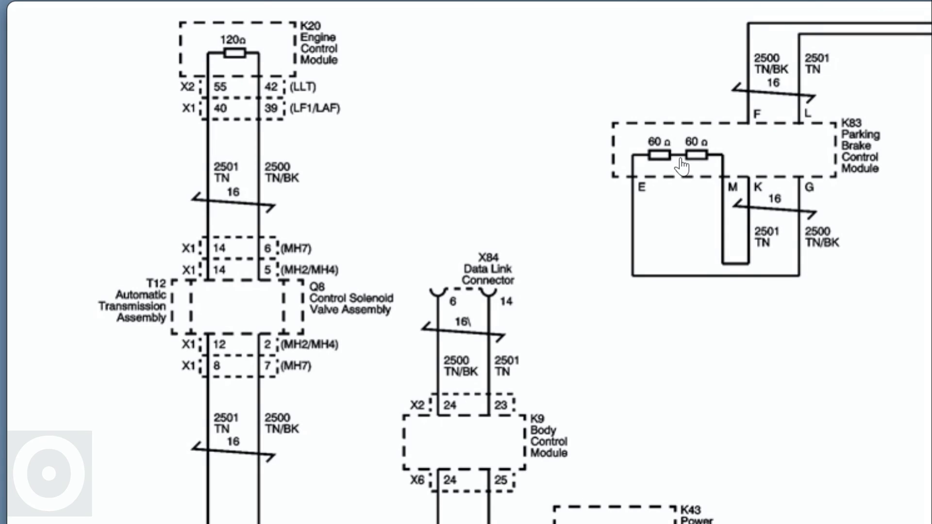
pyautogui.moveTo(681, 168)
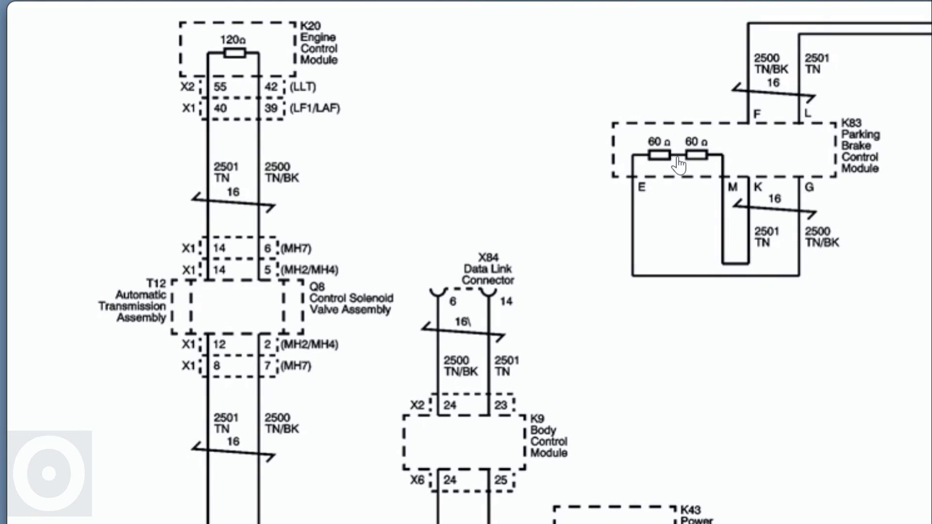
pyautogui.moveTo(689, 160)
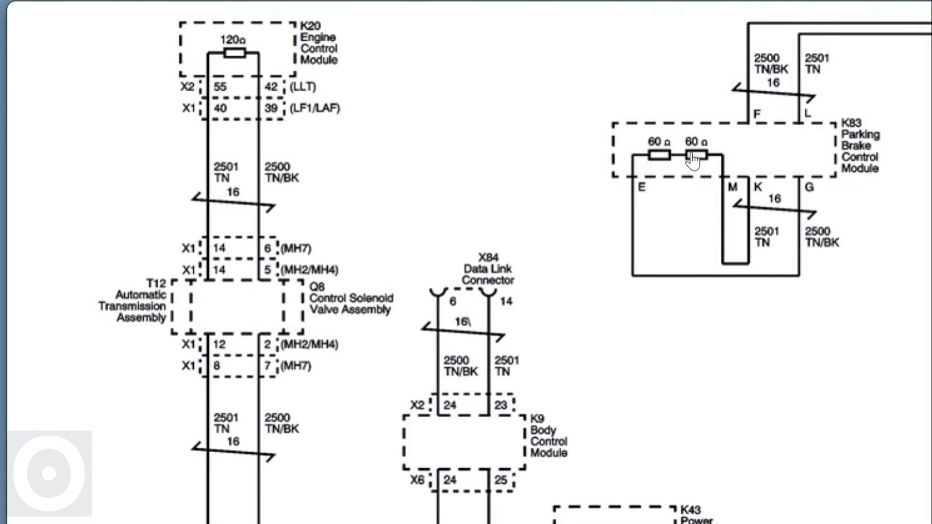
pyautogui.moveTo(704, 184)
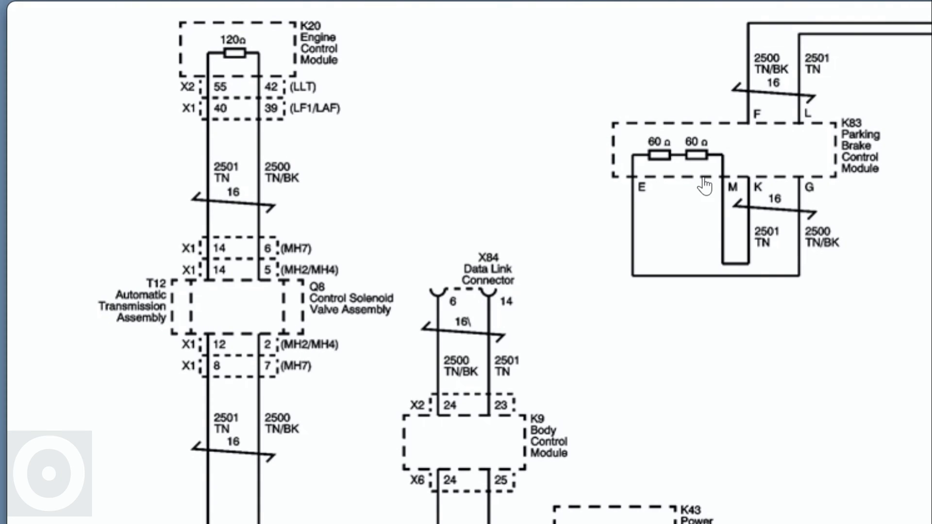
pyautogui.moveTo(221, 52)
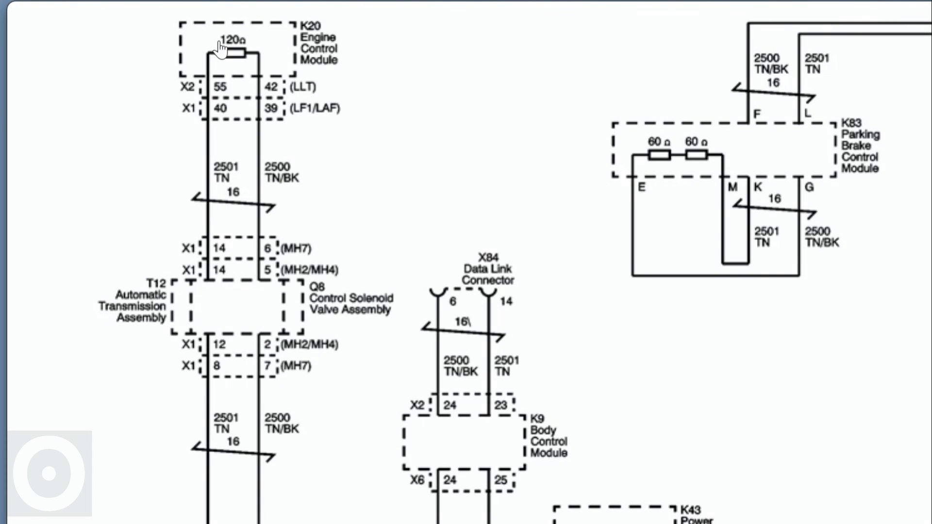
pyautogui.moveTo(262, 71)
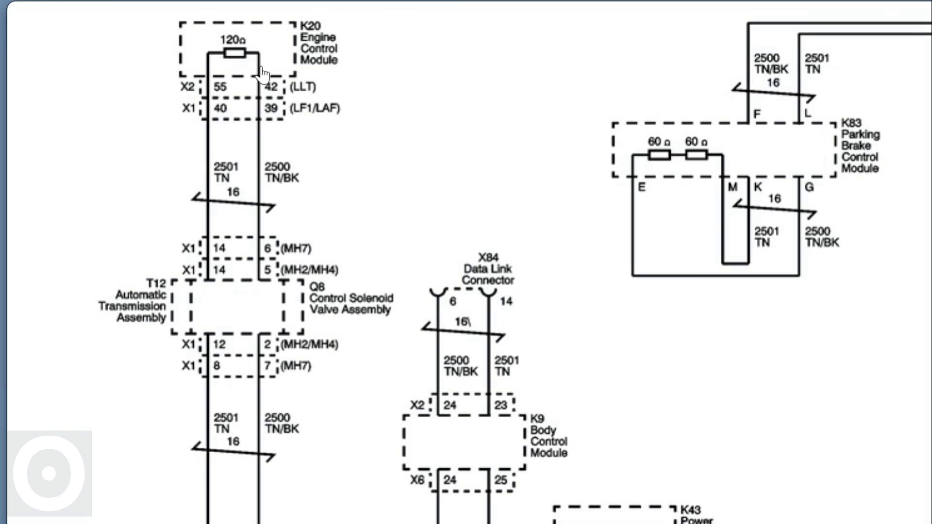
pyautogui.moveTo(695, 177)
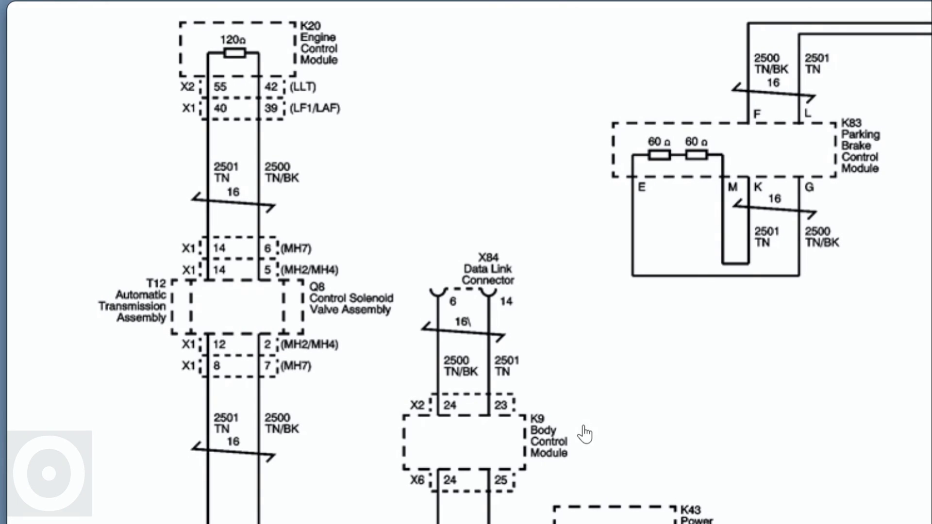
pyautogui.moveTo(528, 350)
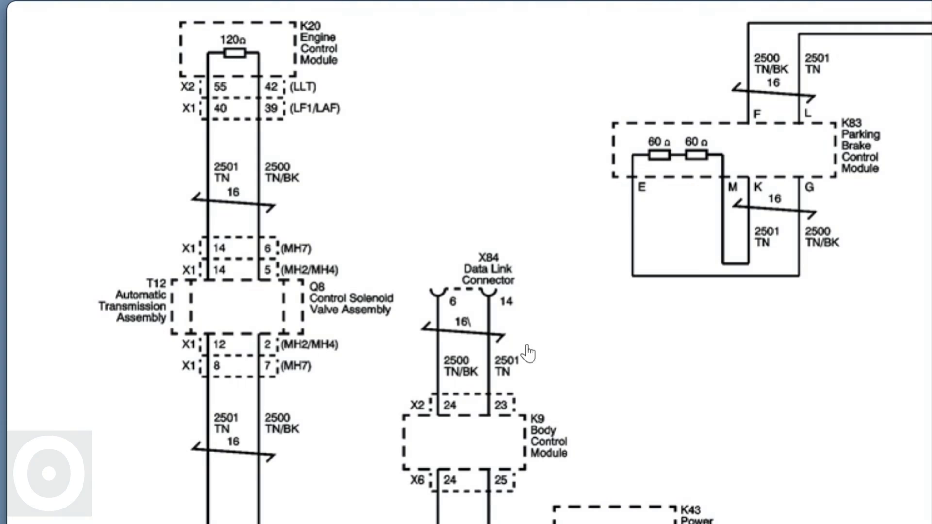
pyautogui.moveTo(676, 186)
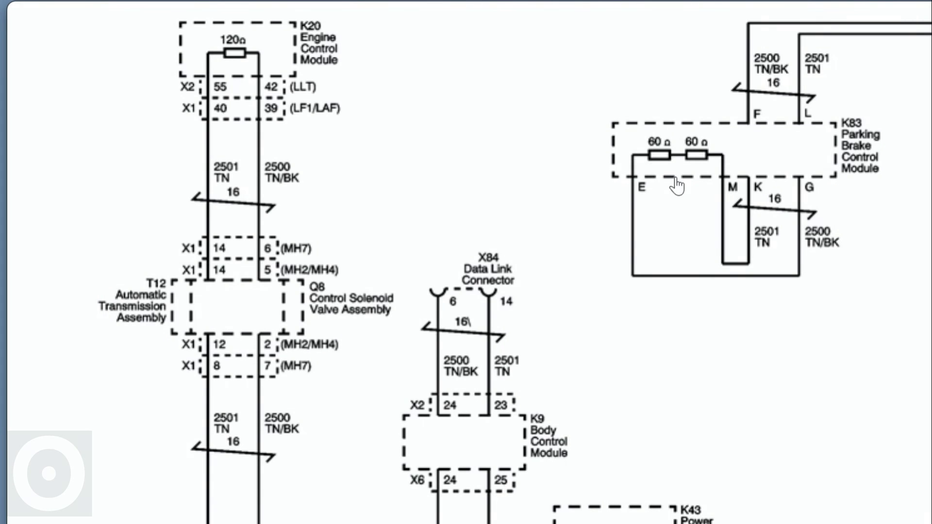
pyautogui.moveTo(420, 171)
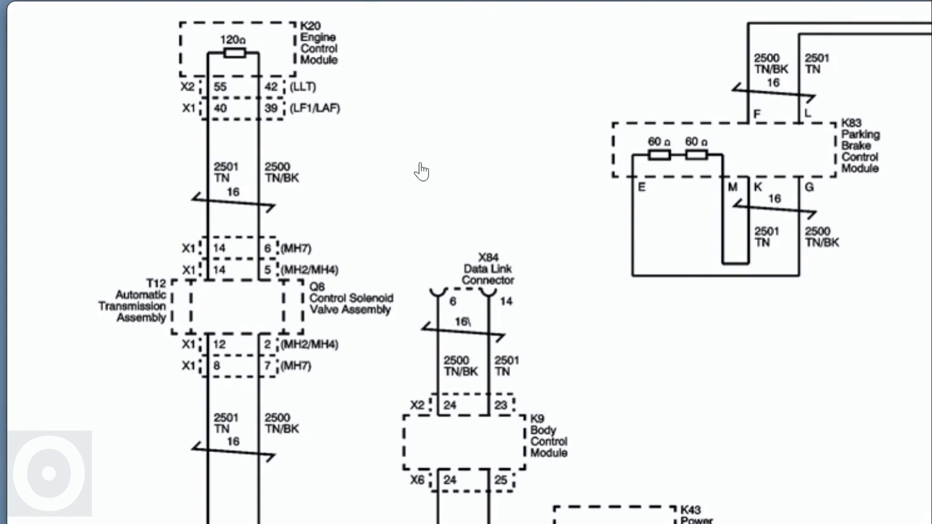
pyautogui.moveTo(395, 168)
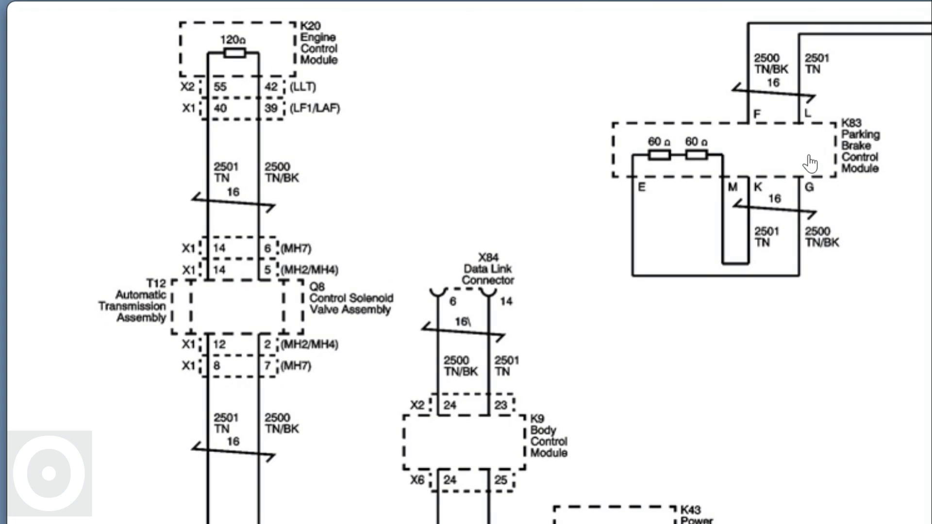
pyautogui.moveTo(744, 263)
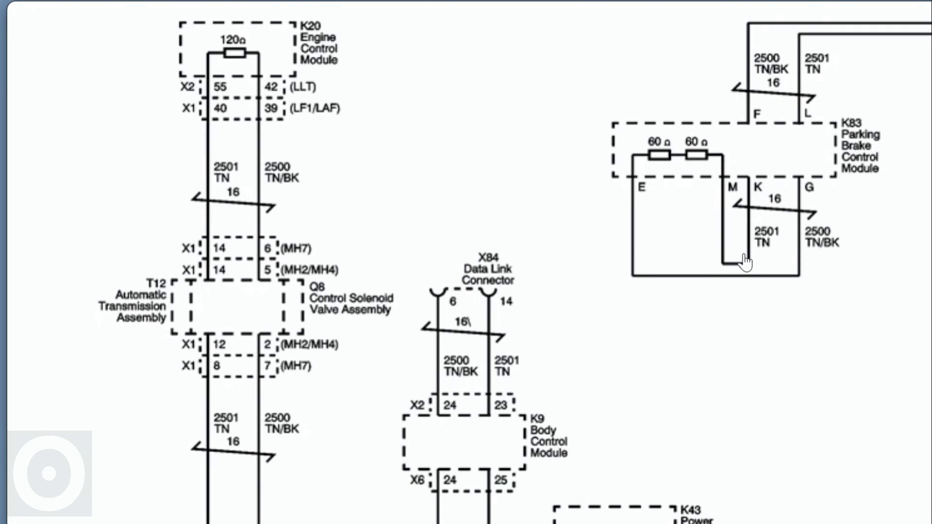
pyautogui.moveTo(761, 118)
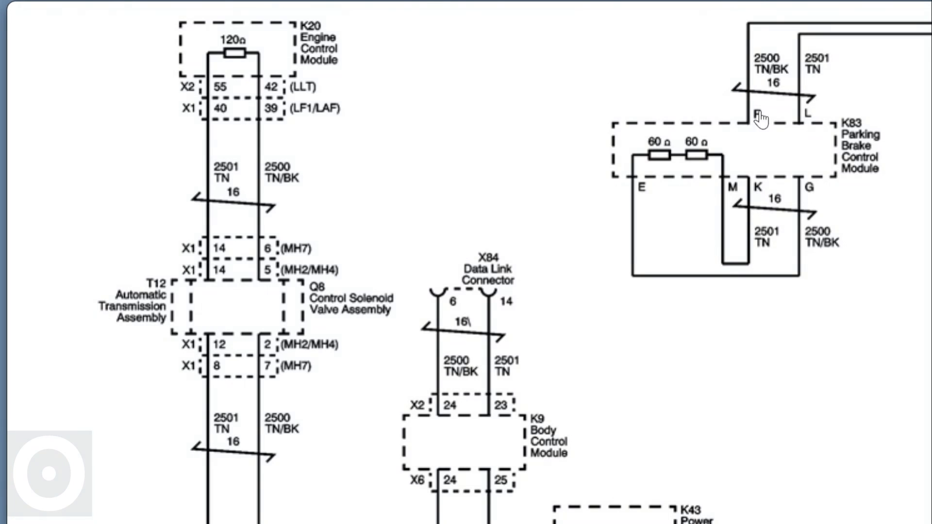
pyautogui.moveTo(900, 71)
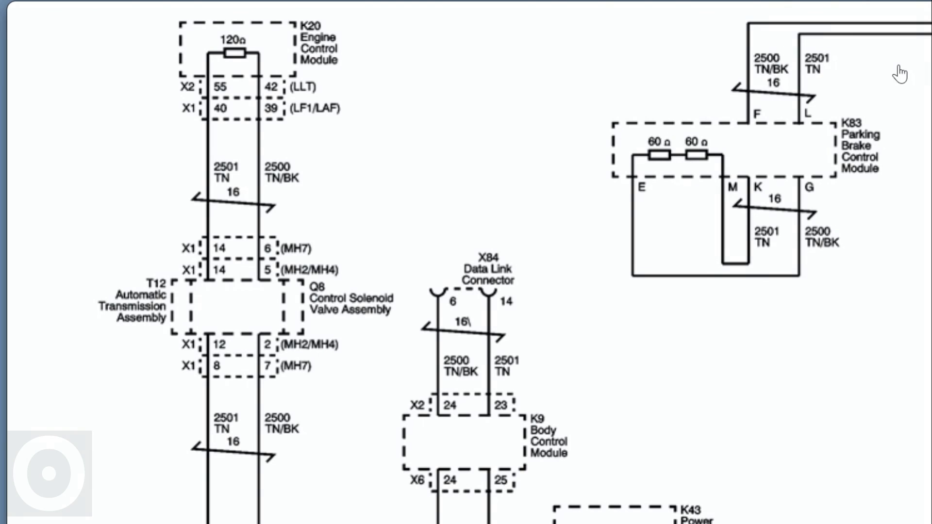
pyautogui.moveTo(898, 68)
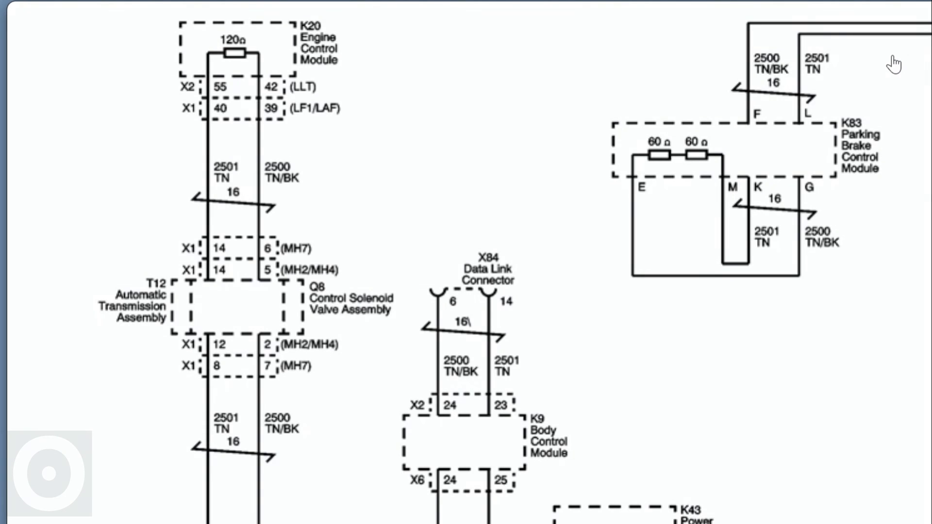